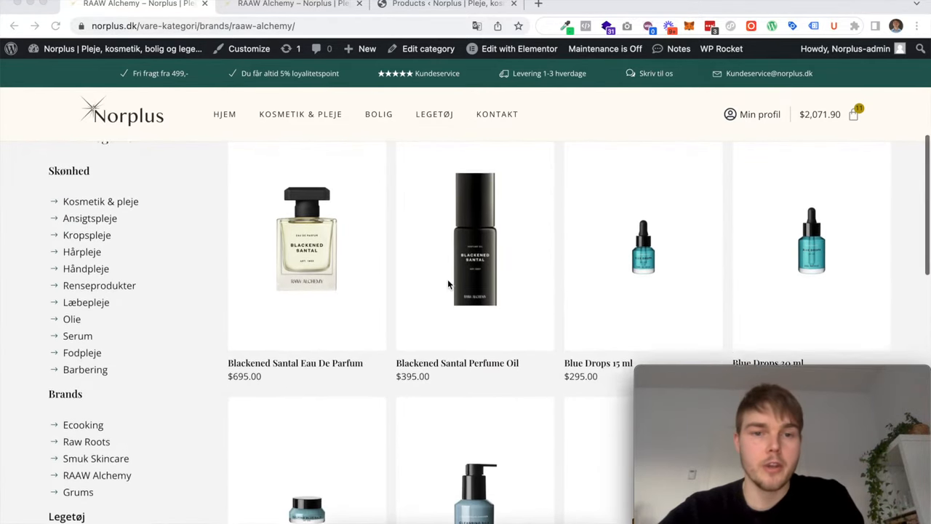
# Step: Scroll the RAAW Alchemy storefront page showing 50% discount badges and halved prices, e.g. $695 to $347.50
pyautogui.scroll(3)
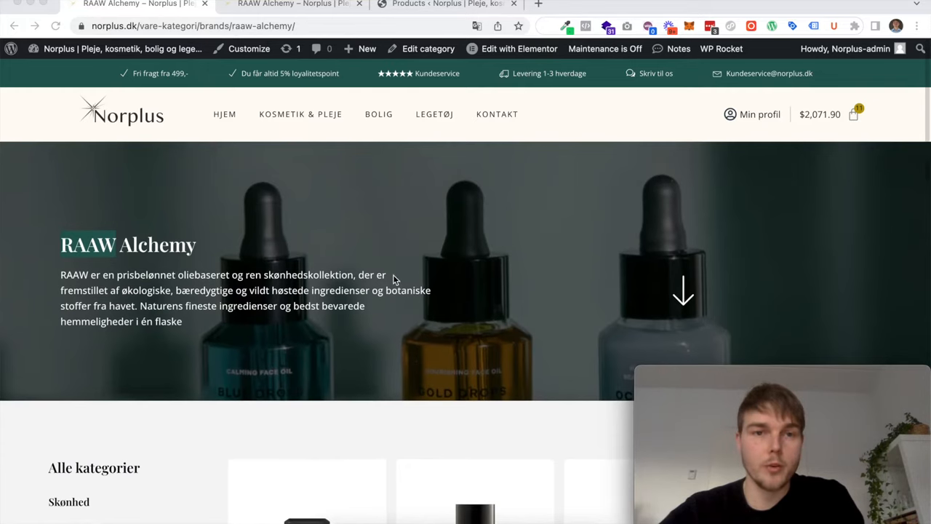
pyautogui.scroll(-3)
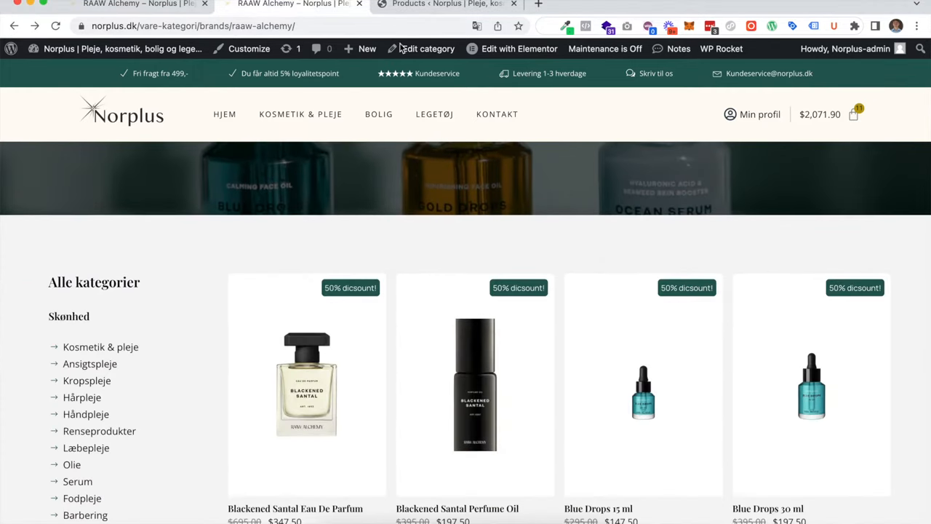
pyautogui.scroll(-3)
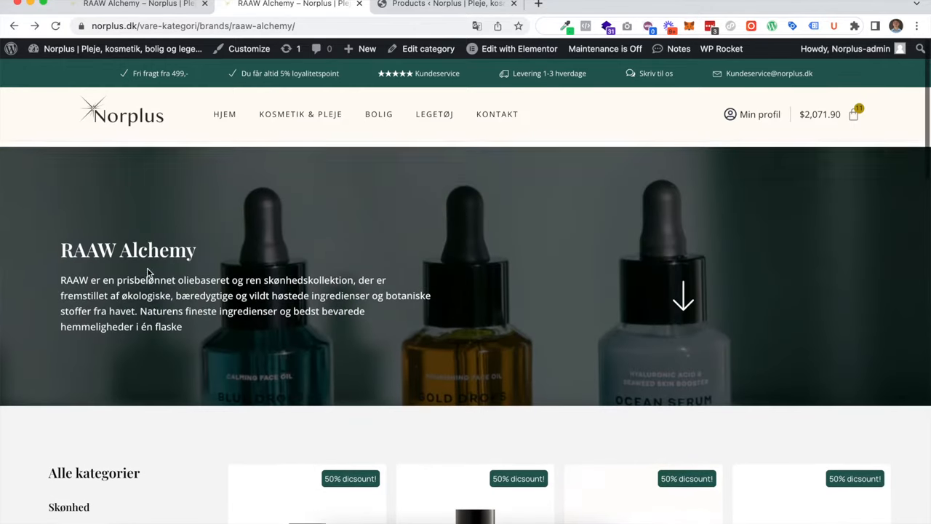
pyautogui.scroll(-3)
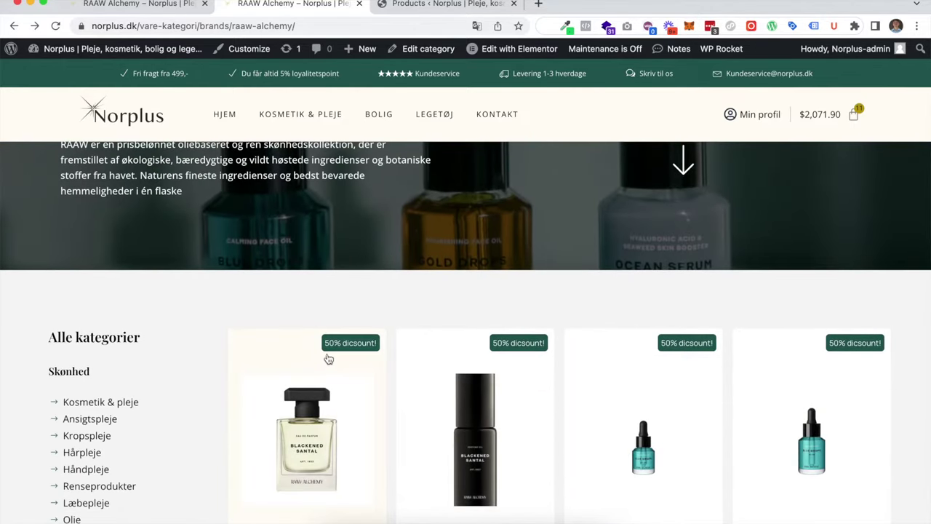
pyautogui.moveTo(357, 277)
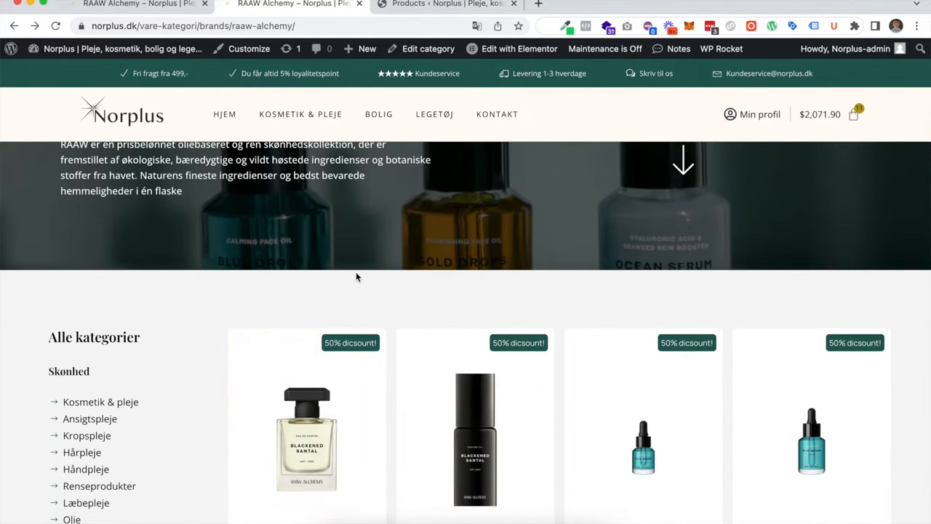
pyautogui.scroll(-3)
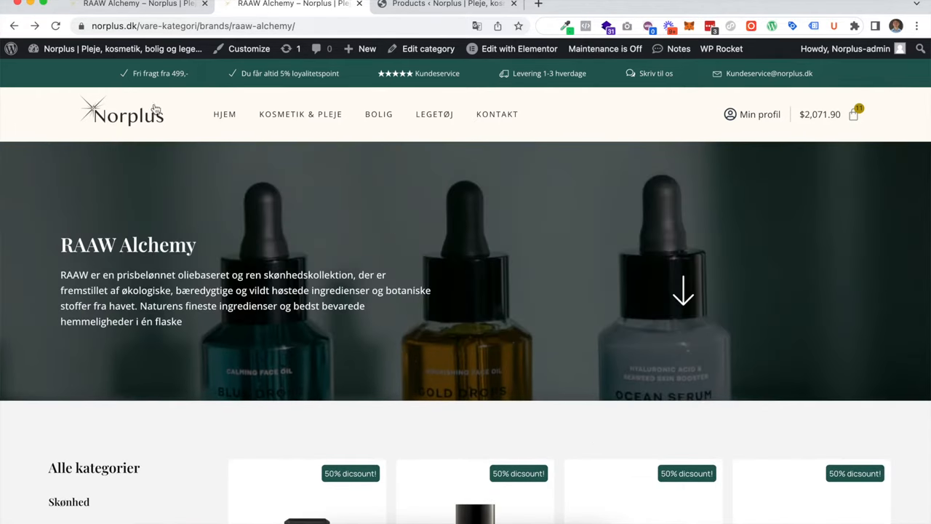
# Step: Go from the admin bar into WordPress admin and open All Products
pyautogui.click(9, 51)
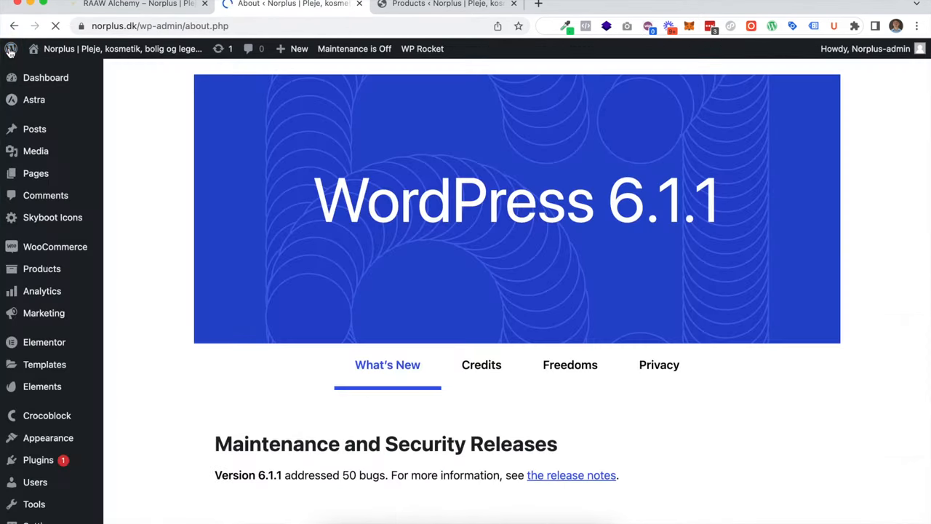
pyautogui.moveTo(42, 269)
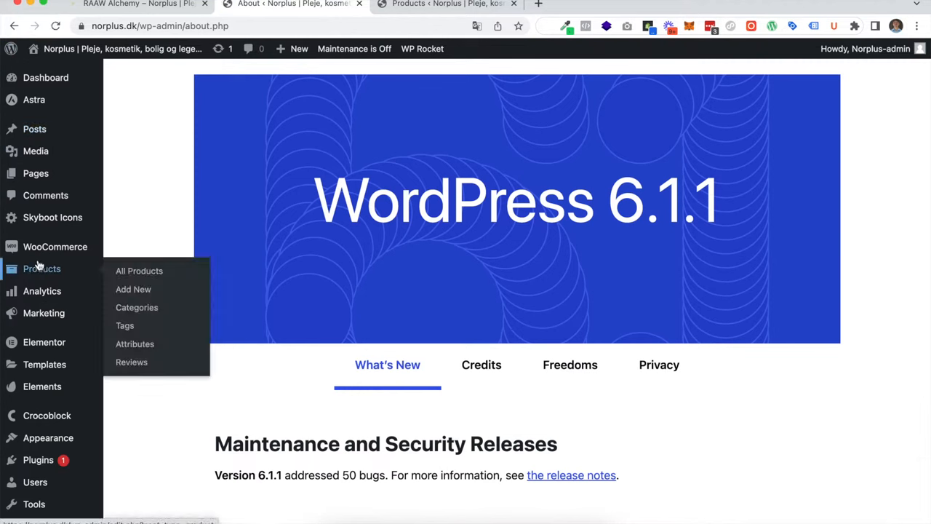
pyautogui.moveTo(116, 271)
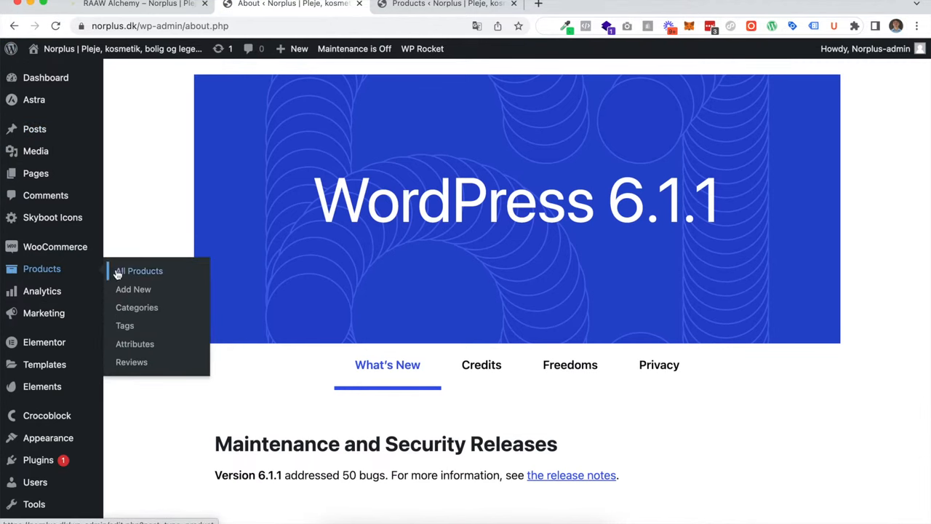
pyautogui.click(141, 271)
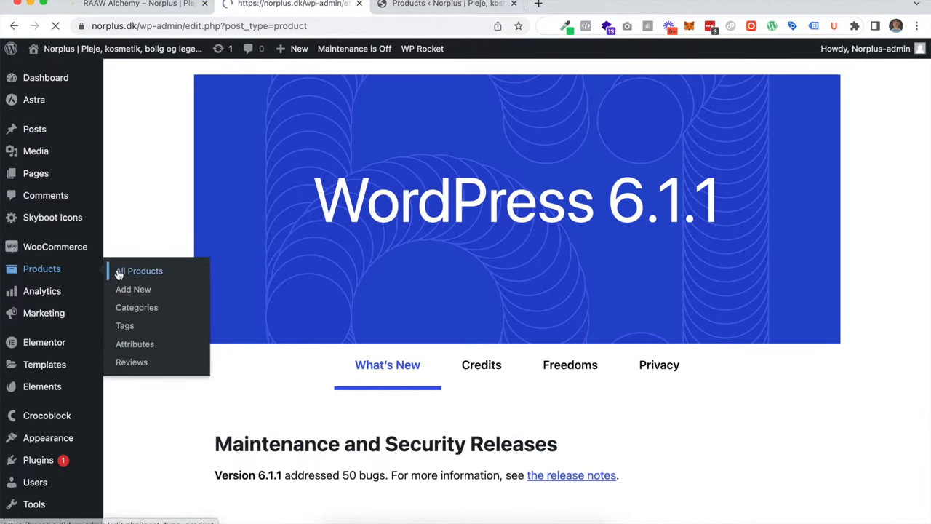
# Step: Filter the products list to the RAAW Alchemy category and tick all ten products
pyautogui.click(143, 271)
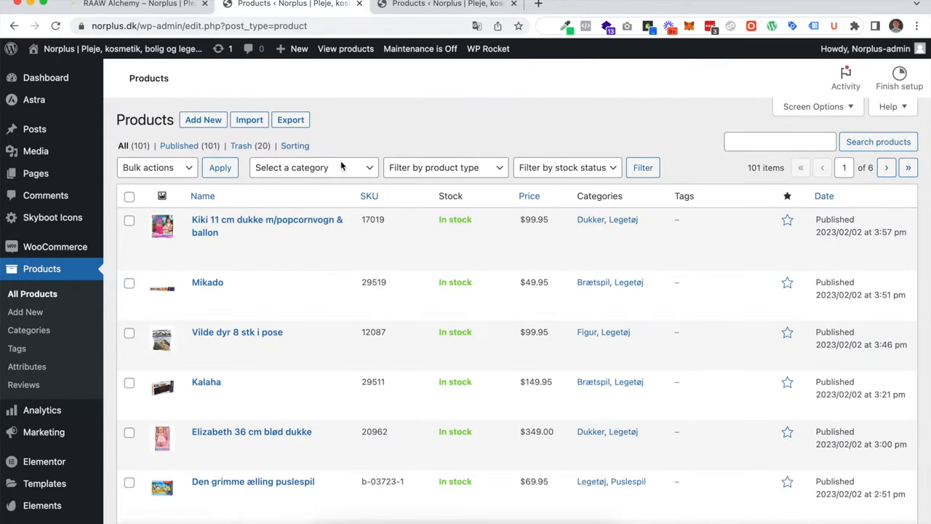
pyautogui.click(313, 167)
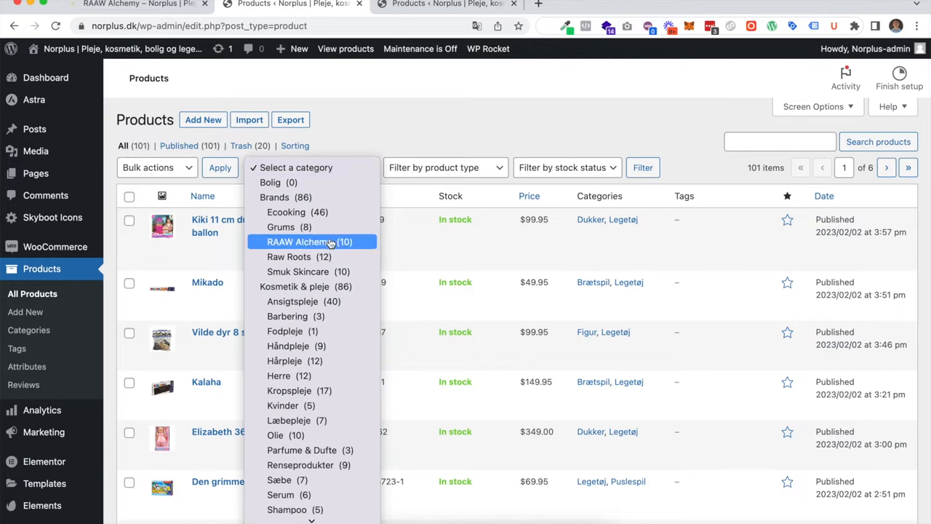
pyautogui.click(307, 241)
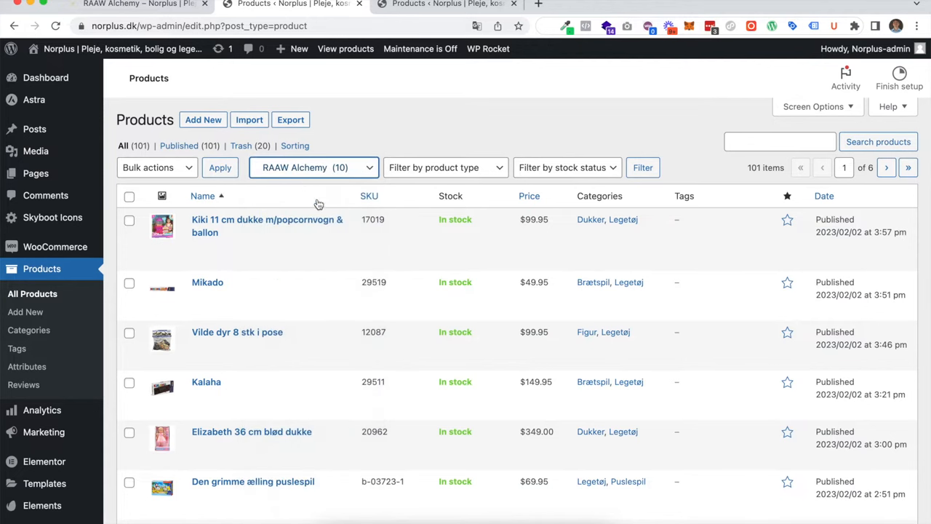
pyautogui.click(643, 168)
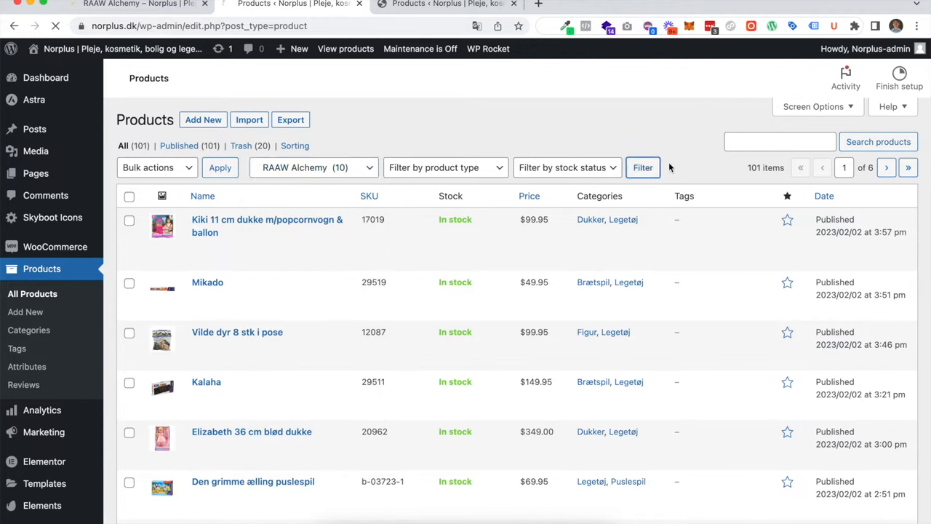
pyautogui.click(642, 167)
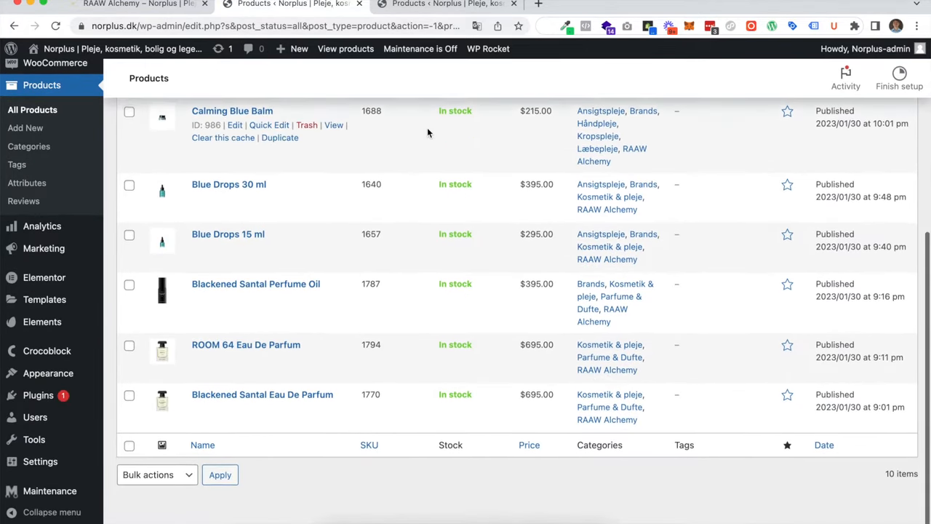
pyautogui.scroll(3)
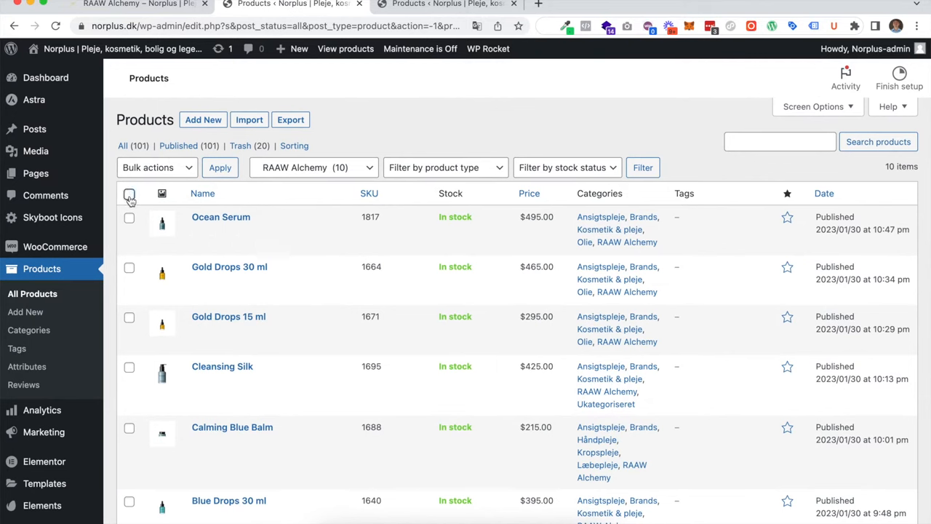
pyautogui.click(129, 194)
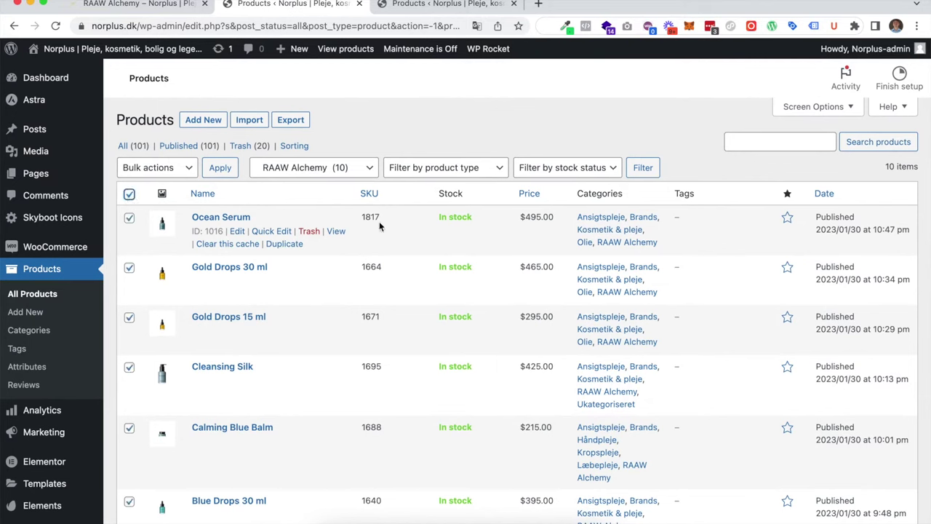
pyautogui.moveTo(317, 174)
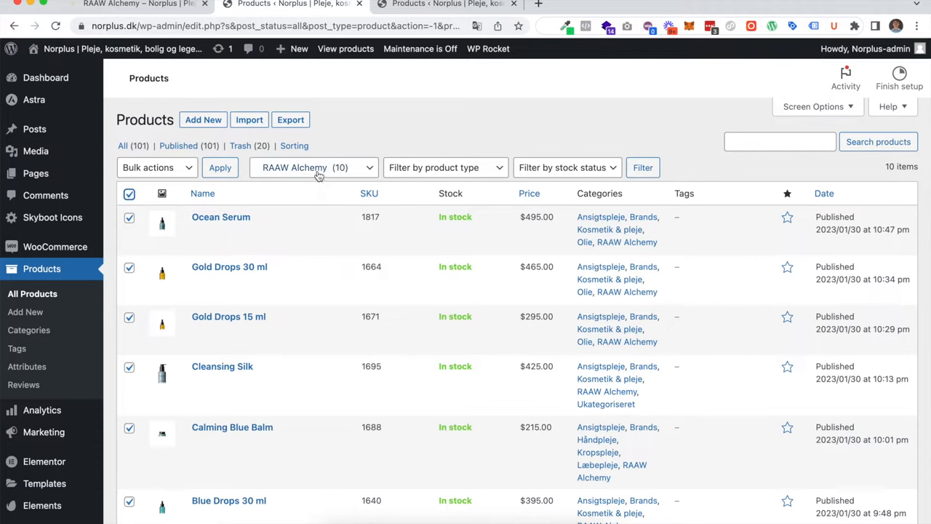
pyautogui.moveTo(229, 267)
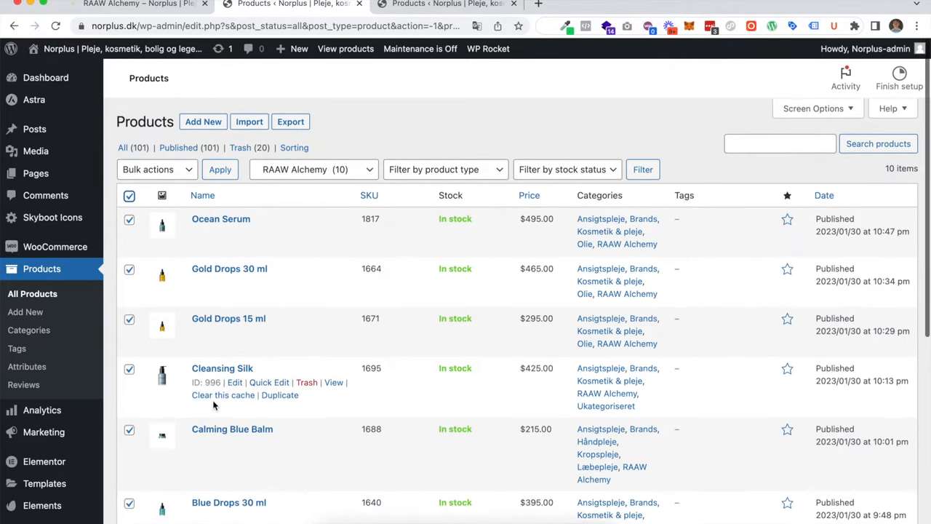
pyautogui.scroll(-3)
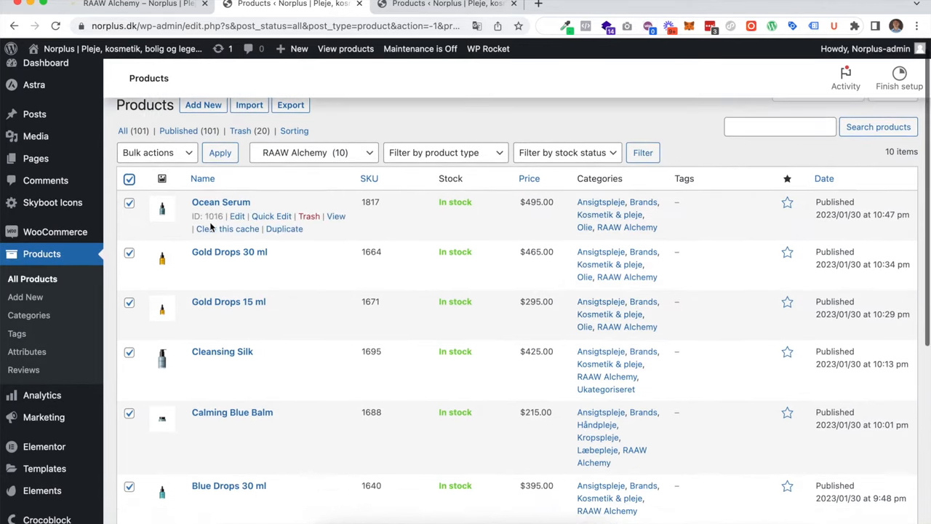
# Step: Choose Edit from Bulk actions for the ticked RAAW Alchemy products
pyautogui.click(152, 152)
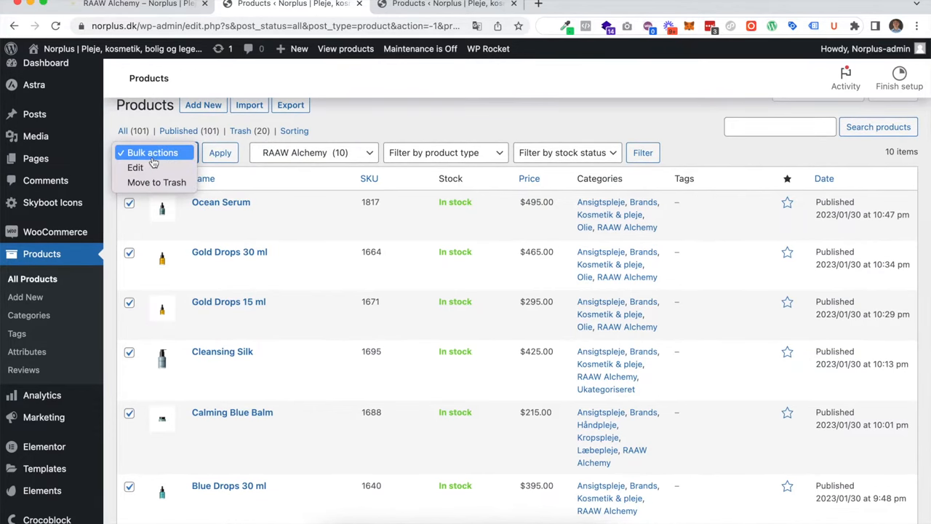
pyautogui.click(134, 167)
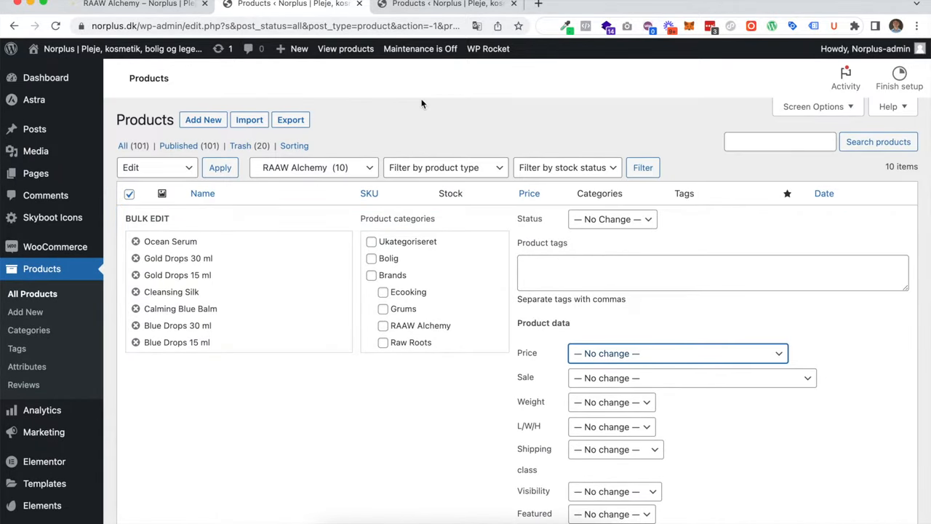
pyautogui.moveTo(563, 363)
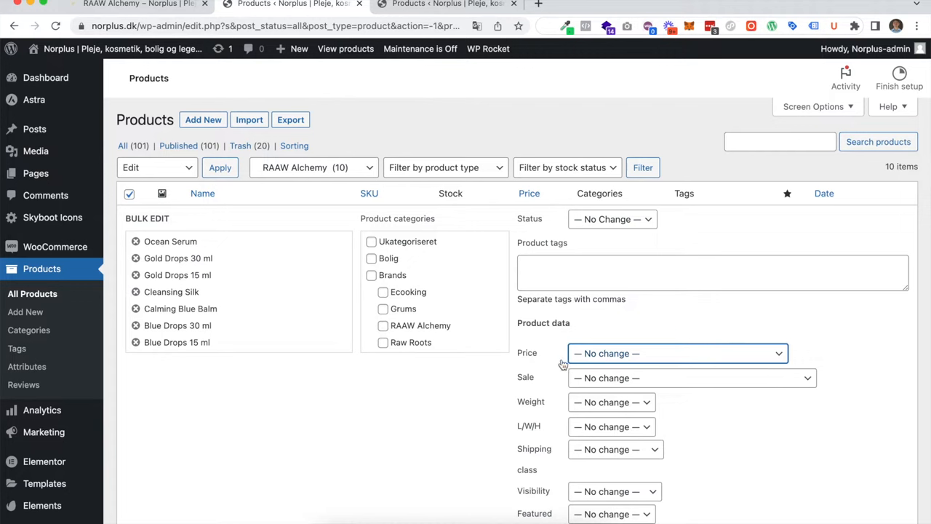
pyautogui.moveTo(543, 358)
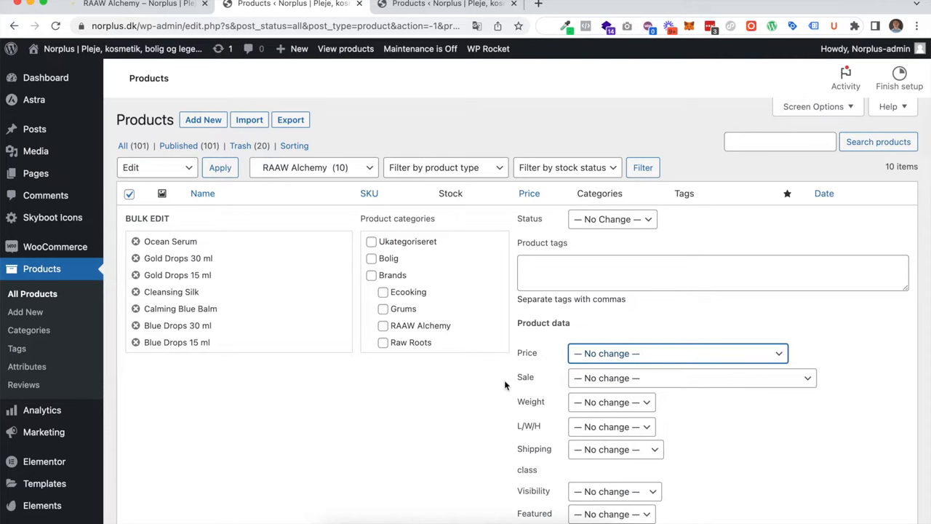
# Step: Set the bulk edit Sale option to decrease the existing sale price by 50%
pyautogui.click(691, 377)
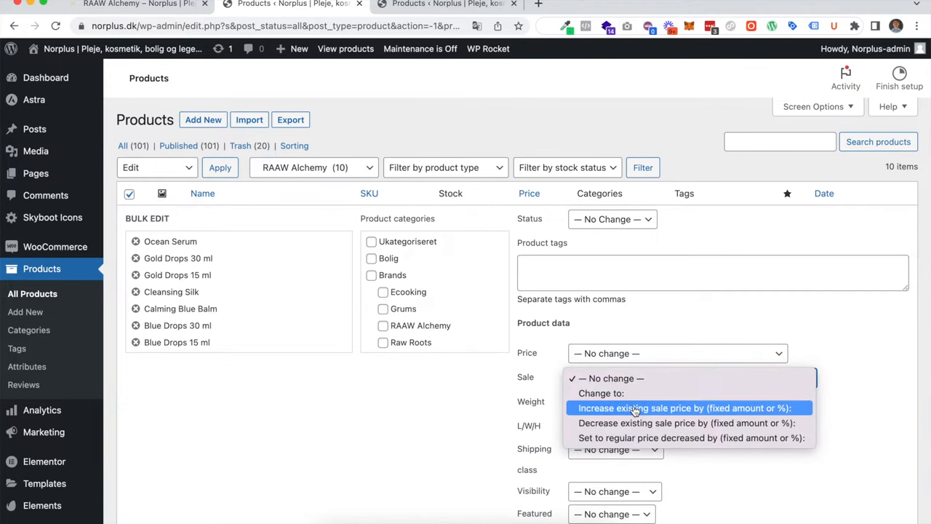
pyautogui.moveTo(621, 437)
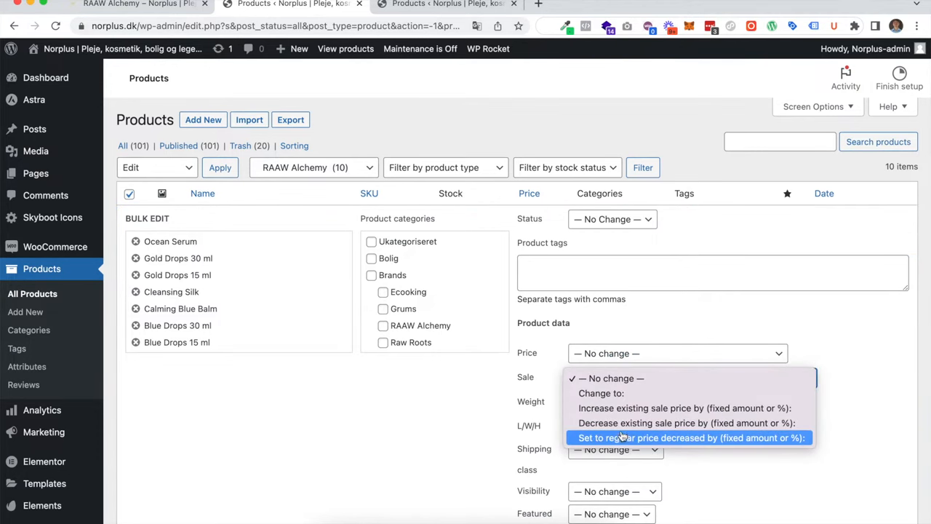
pyautogui.moveTo(622, 423)
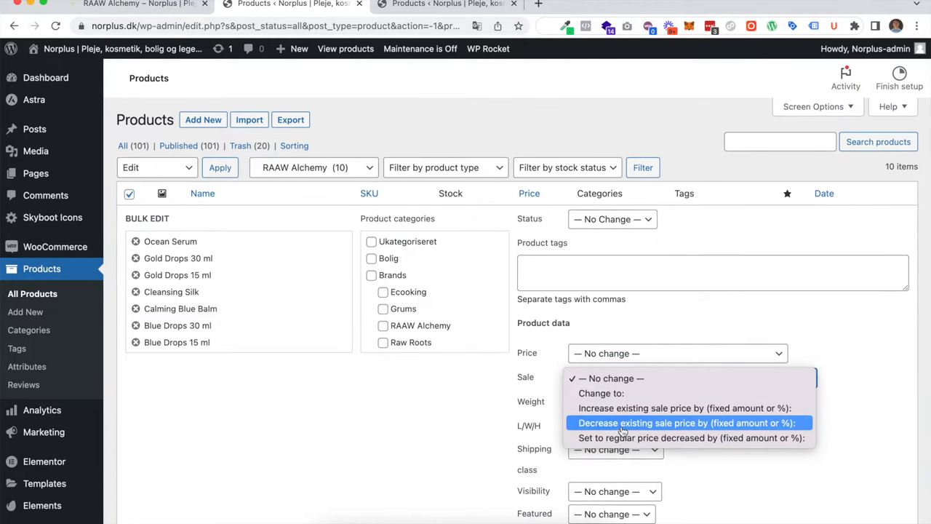
pyautogui.moveTo(694, 424)
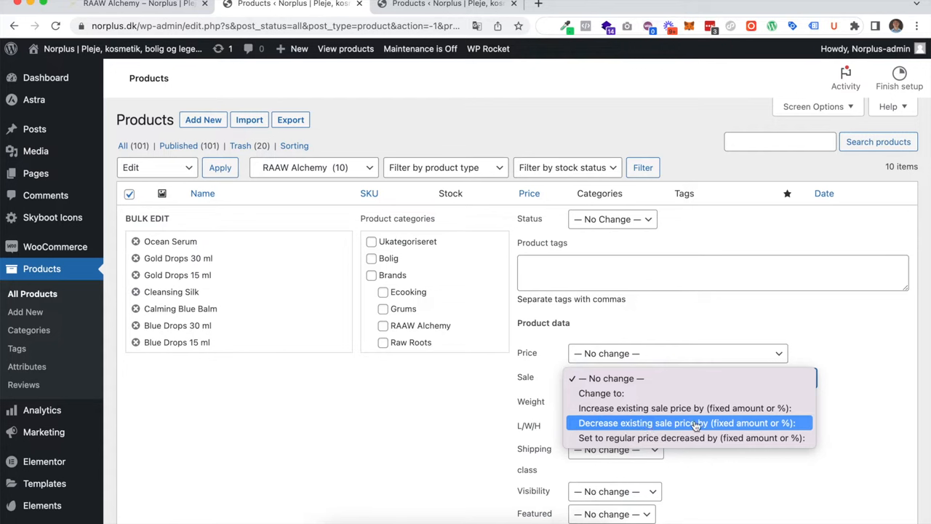
pyautogui.moveTo(723, 427)
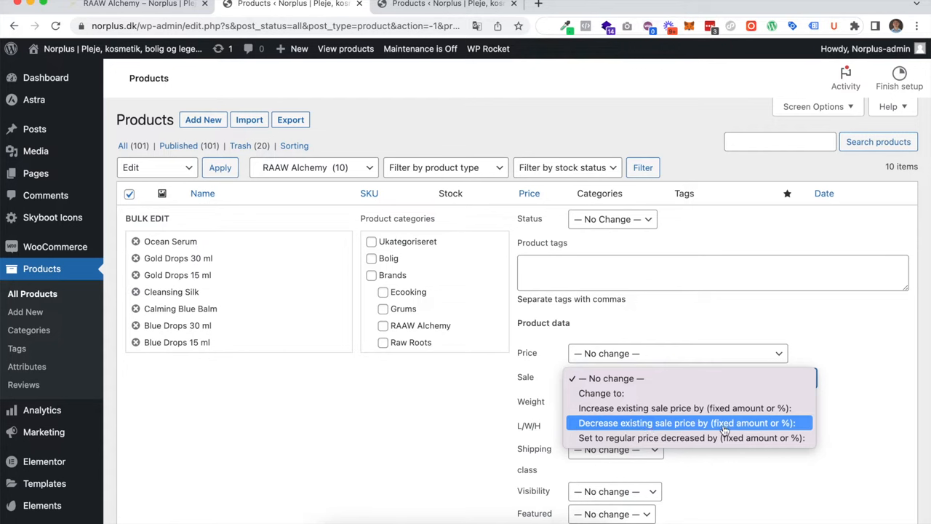
pyautogui.click(687, 423)
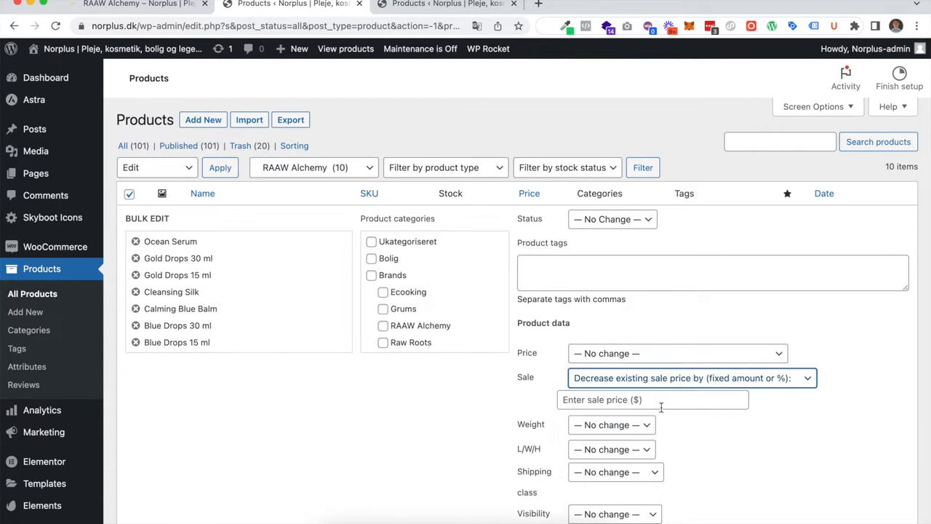
pyautogui.write('5')
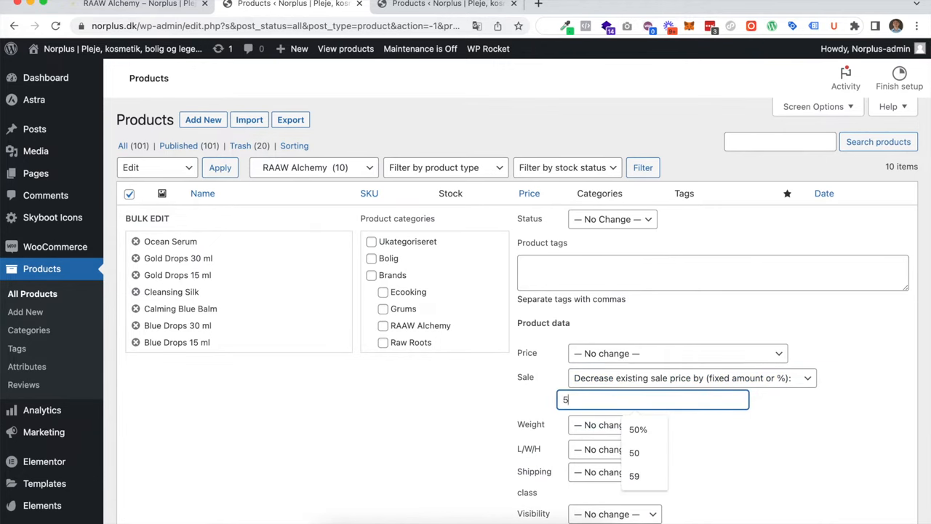
pyautogui.write('0%')
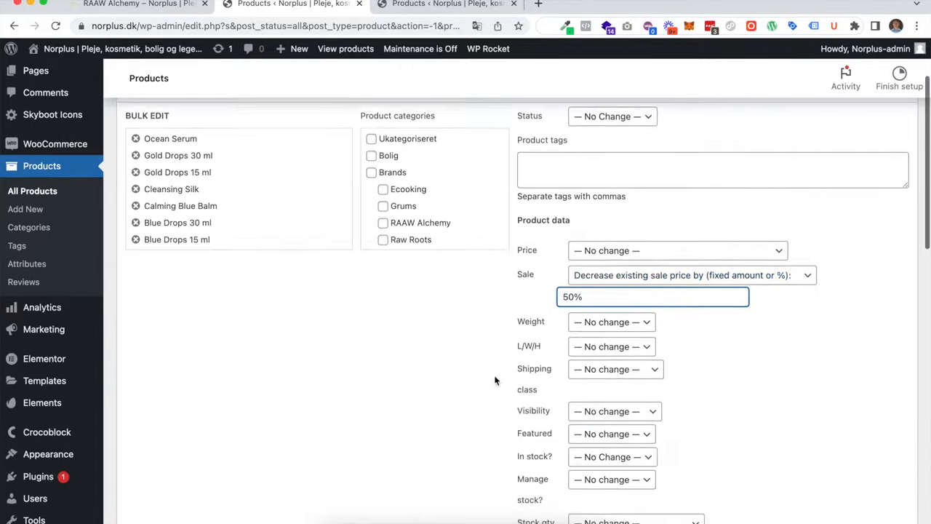
pyautogui.scroll(-3)
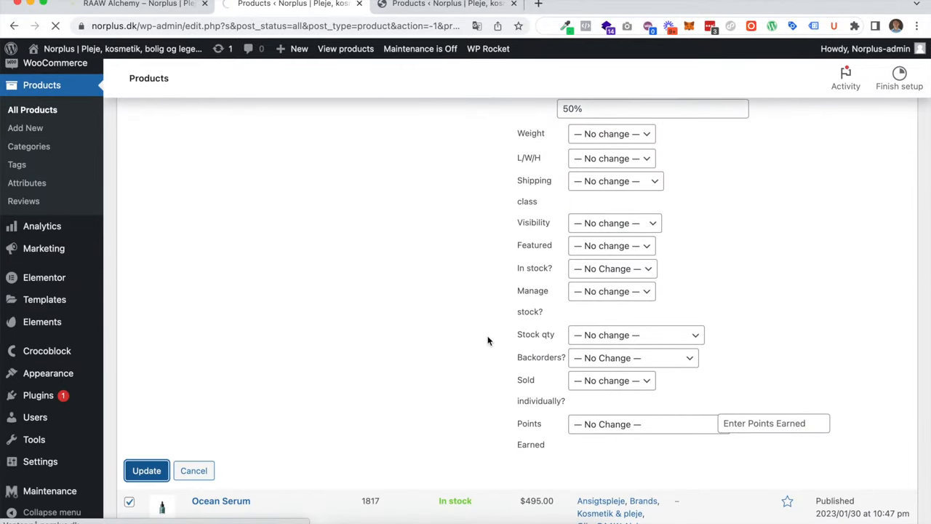
# Step: Submit the bulk edit, then reselect all ten RAAW Alchemy products
pyautogui.click(147, 469)
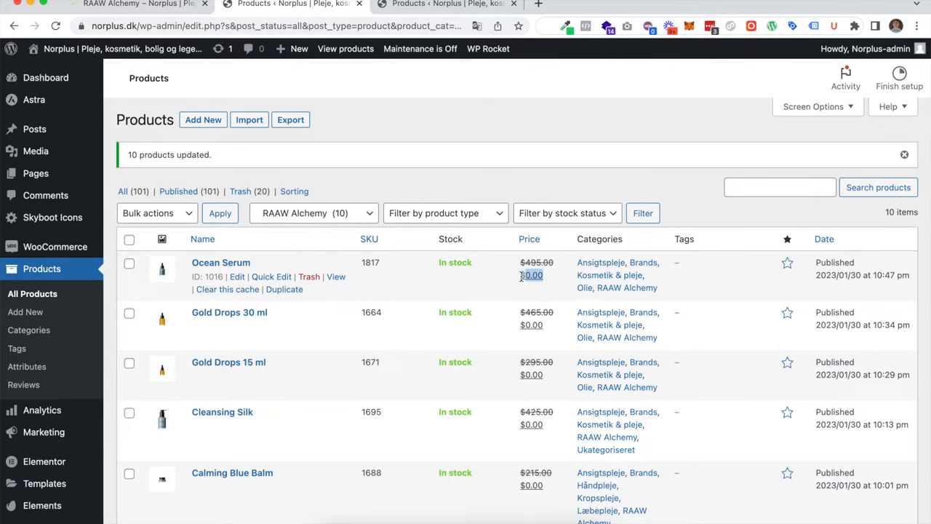
pyautogui.click(130, 194)
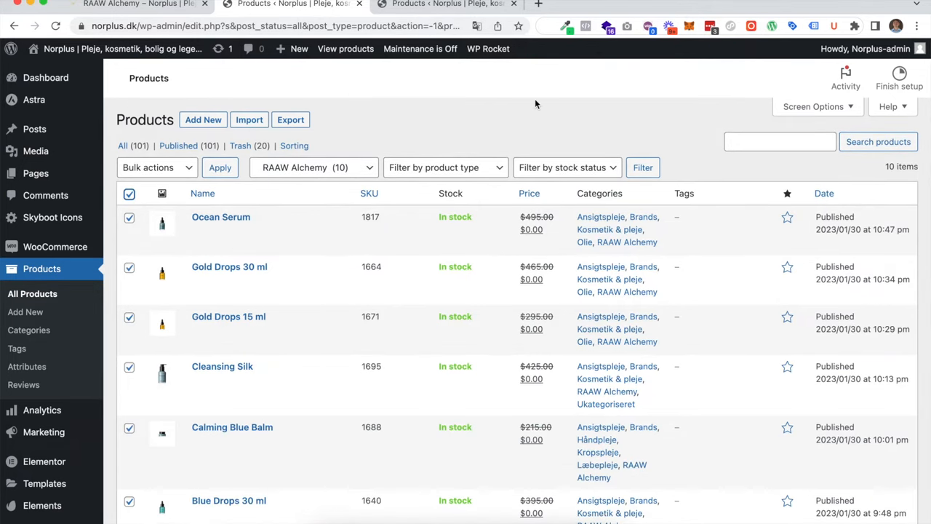
pyautogui.click(152, 168)
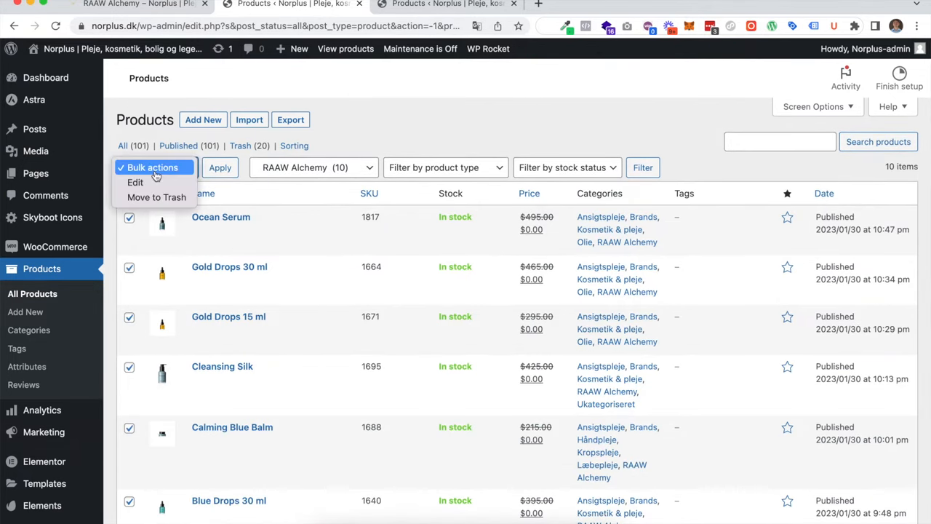
# Step: Reopen Bulk Edit and set Sale to regular price decreased by 50%
pyautogui.click(135, 182)
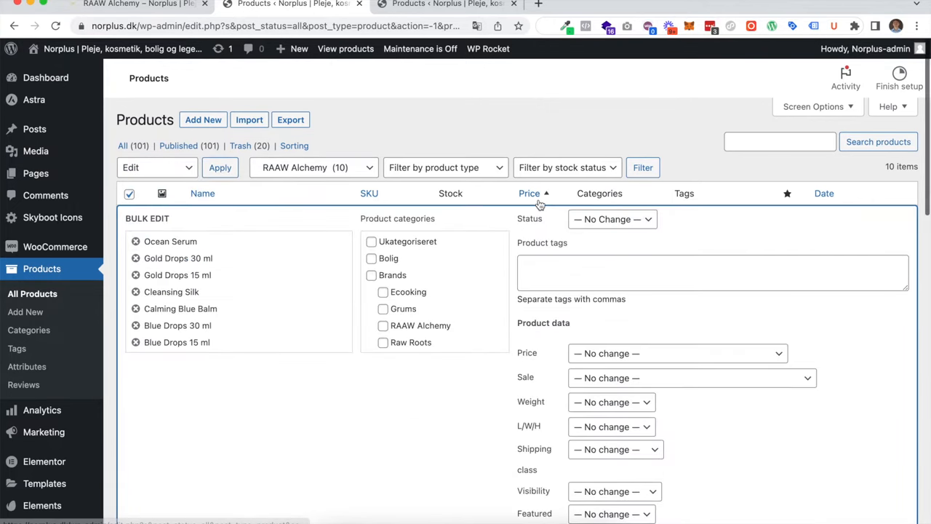
pyautogui.scroll(-3)
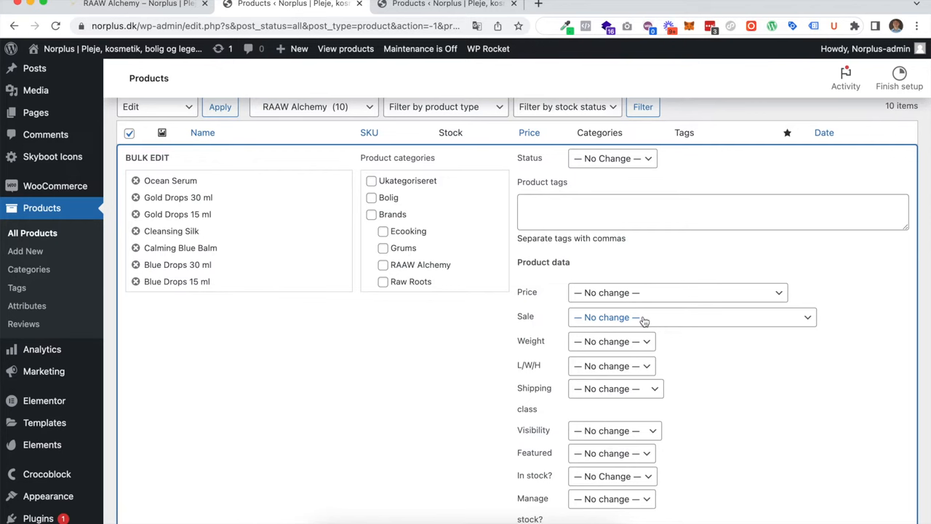
pyautogui.click(691, 317)
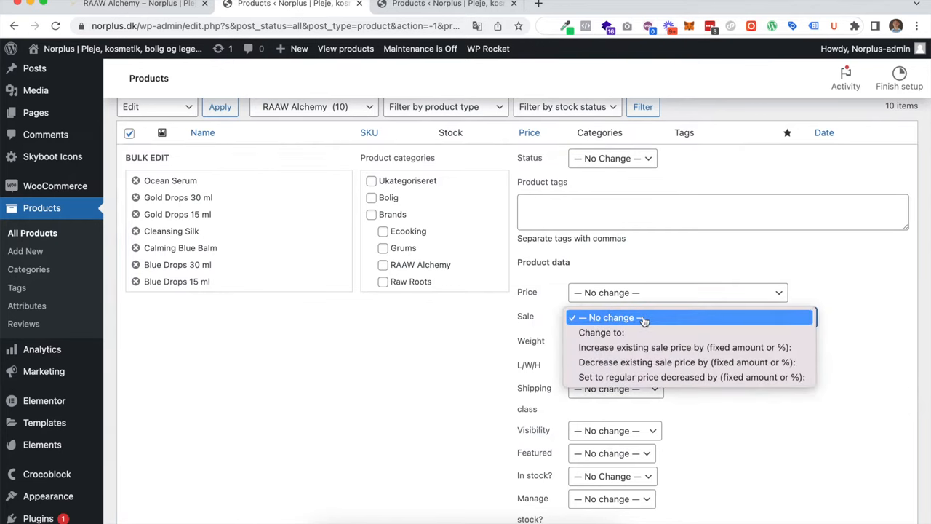
pyautogui.moveTo(614, 362)
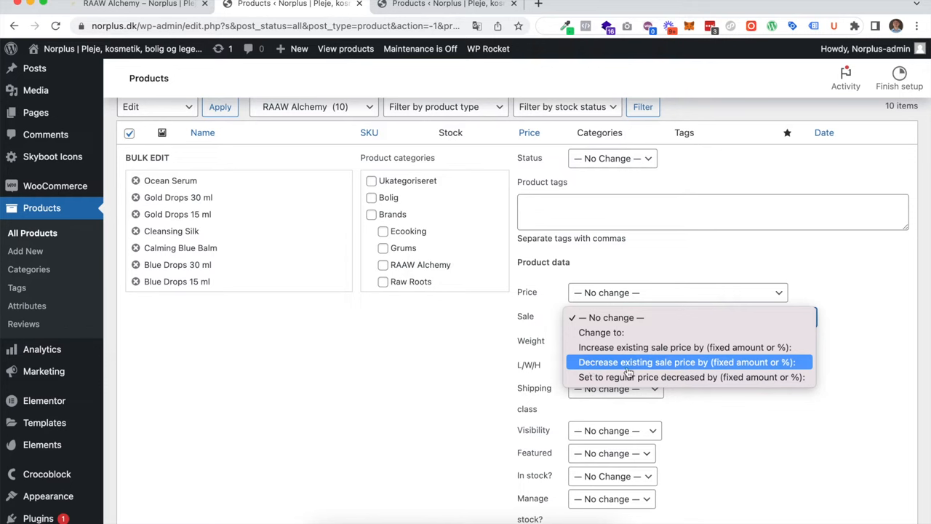
pyautogui.moveTo(711, 366)
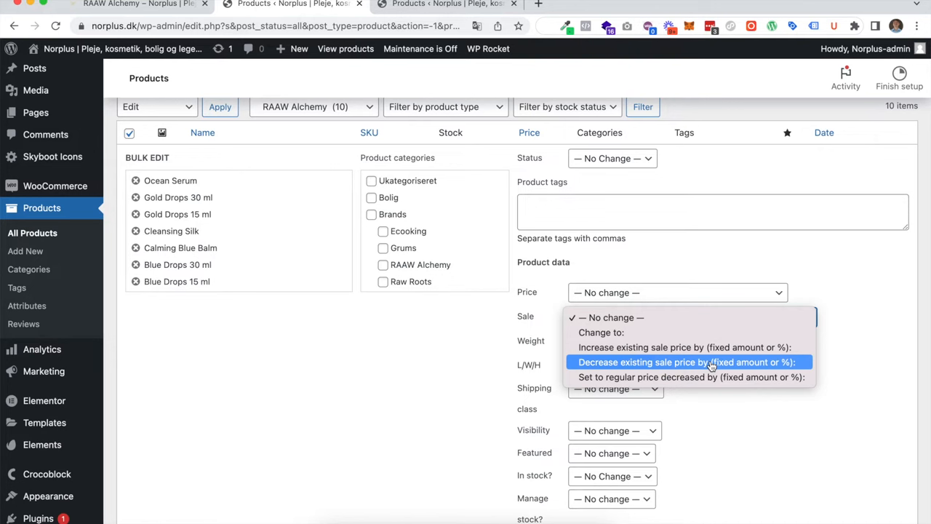
pyautogui.moveTo(709, 370)
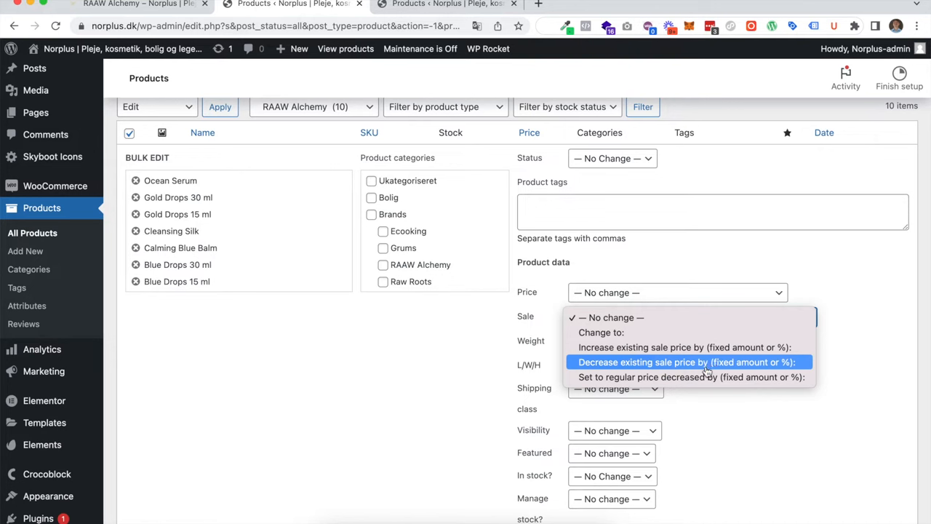
pyautogui.click(692, 377)
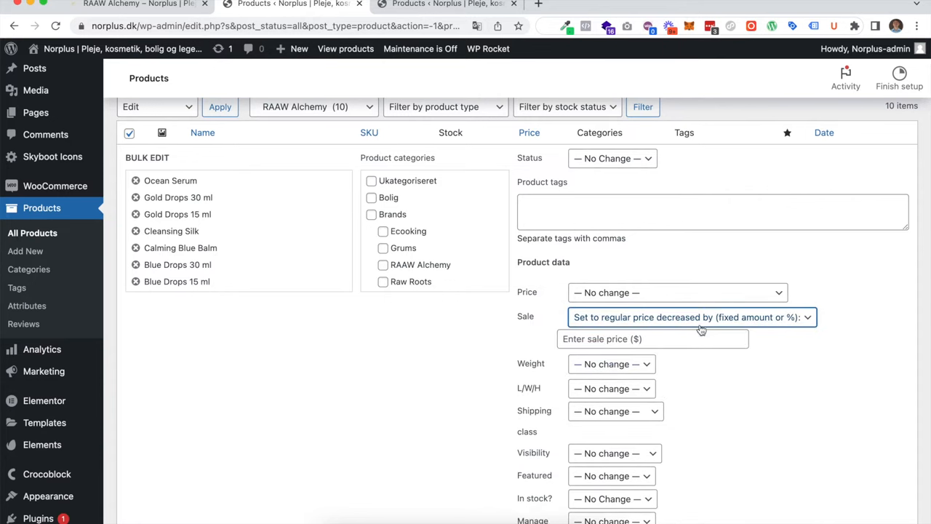
pyautogui.click(691, 316)
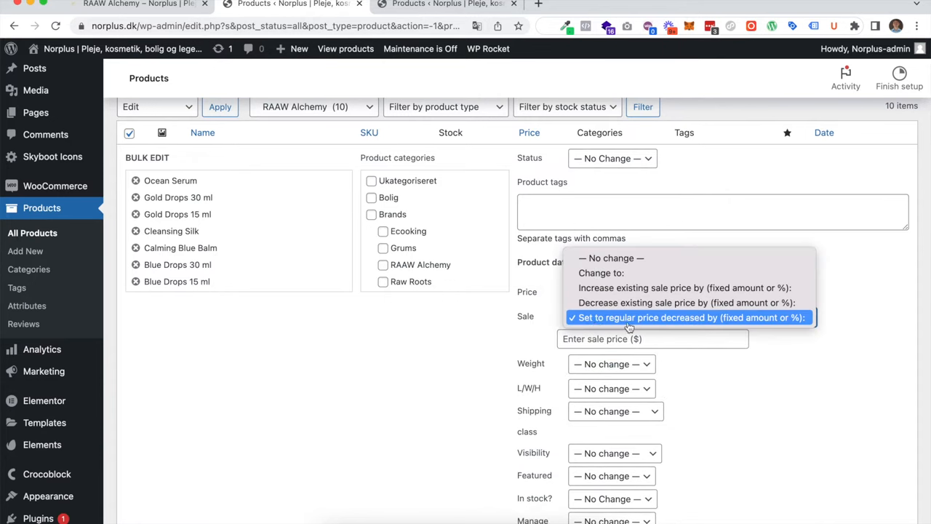
pyautogui.moveTo(642, 326)
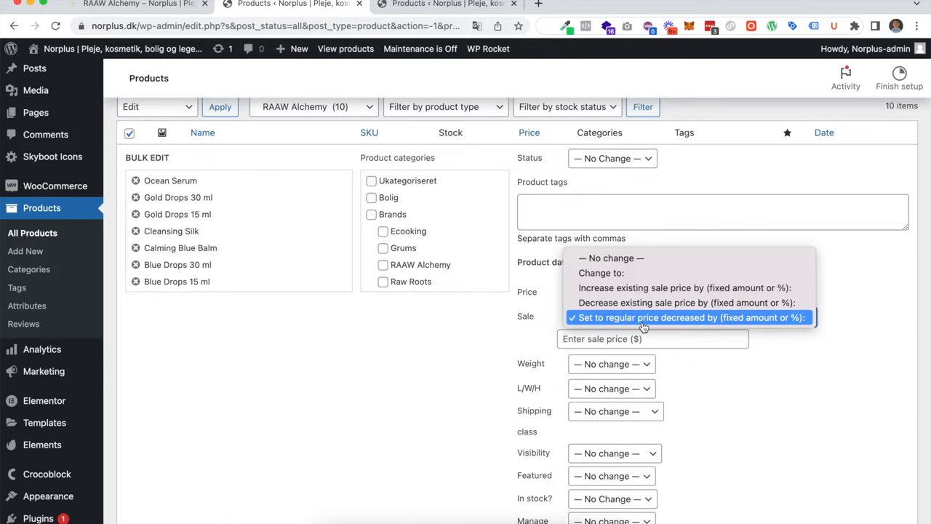
pyautogui.moveTo(666, 325)
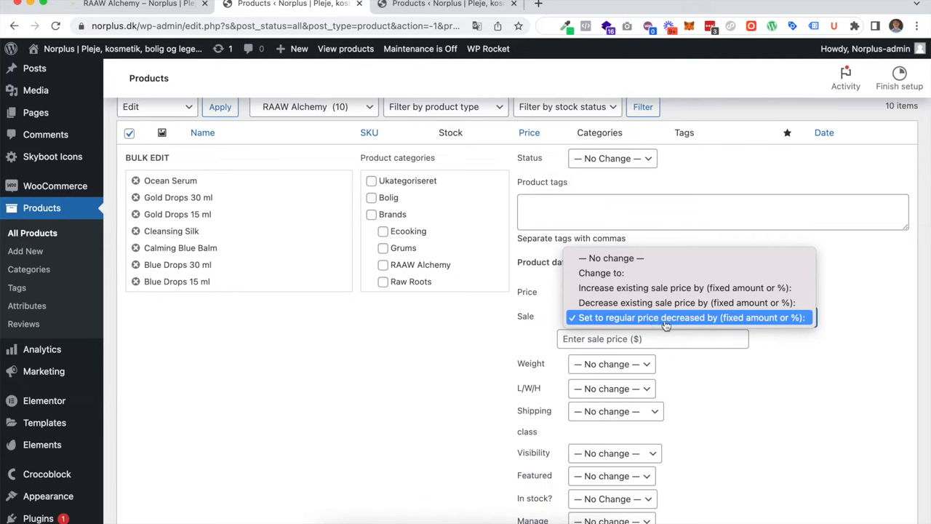
pyautogui.moveTo(672, 333)
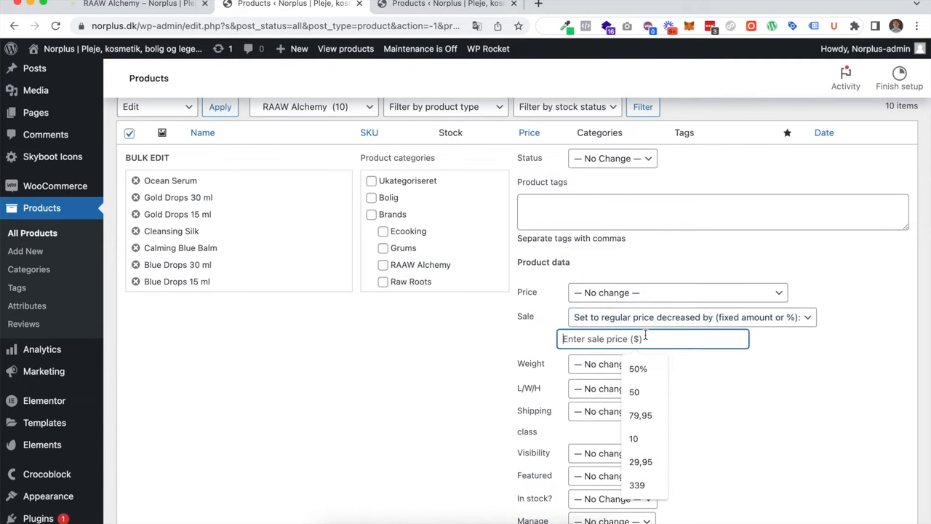
pyautogui.click(639, 367)
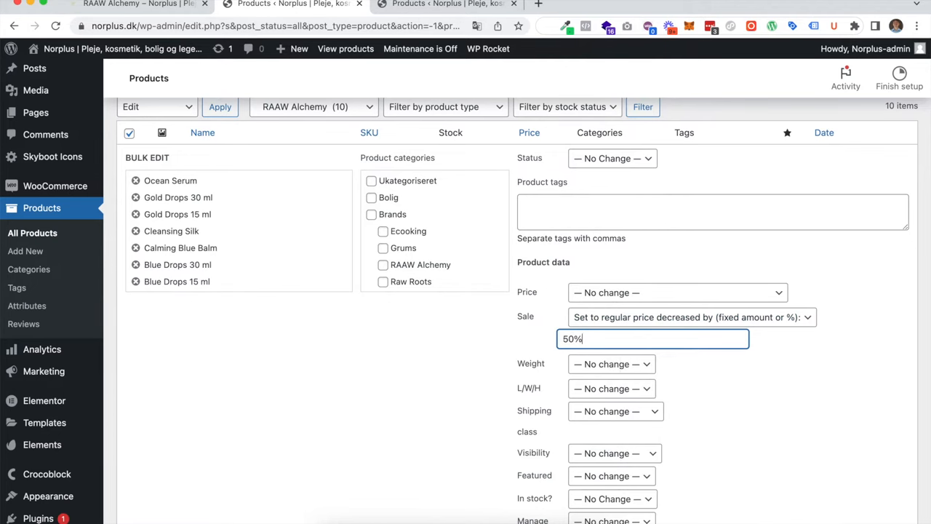
pyautogui.scroll(-3)
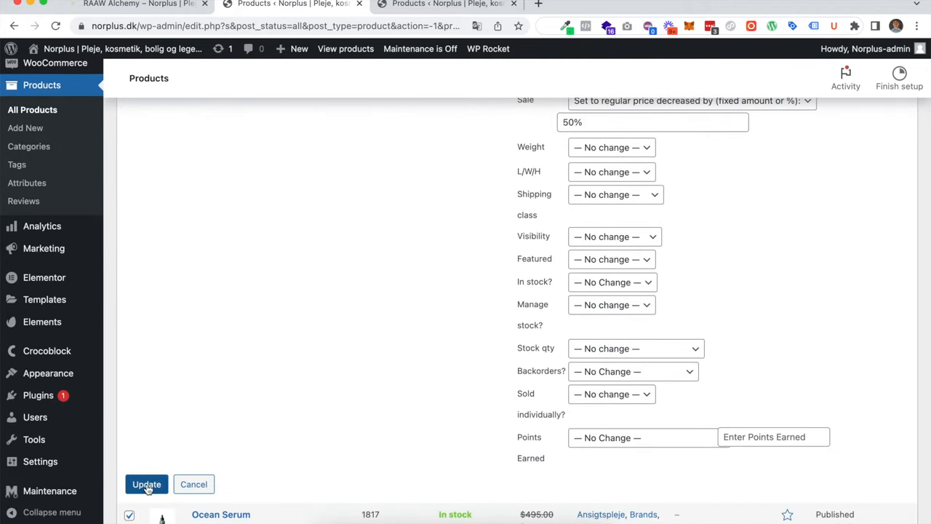
# Step: Submit the bulk edit so all ten products show half-price sale prices
pyautogui.click(145, 484)
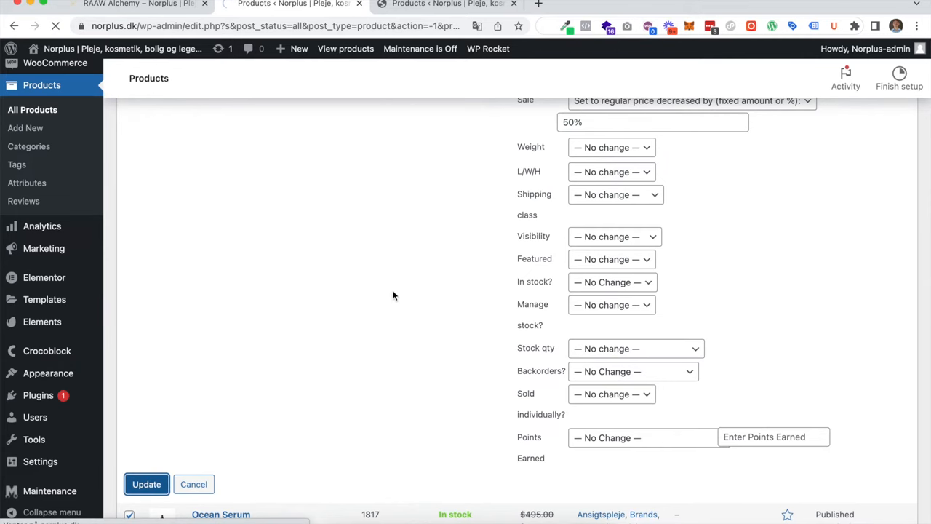
pyautogui.click(148, 483)
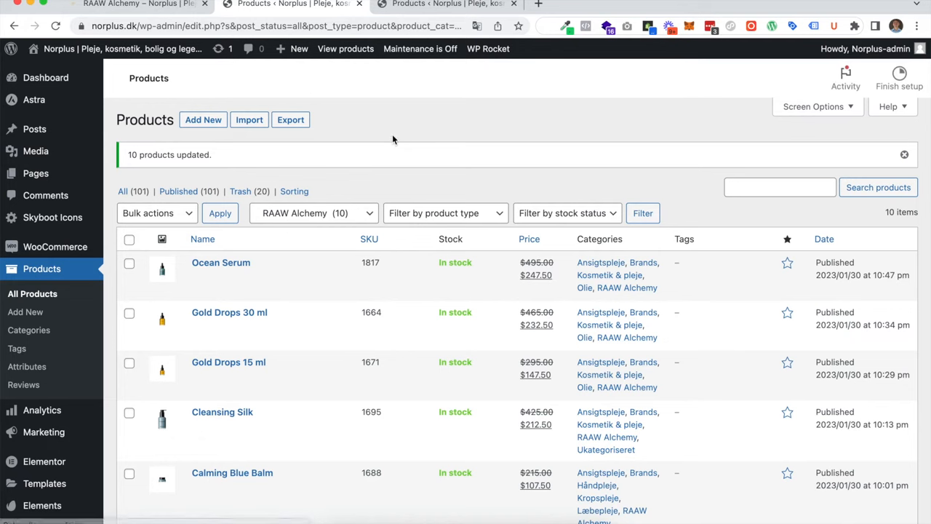
pyautogui.moveTo(220, 262)
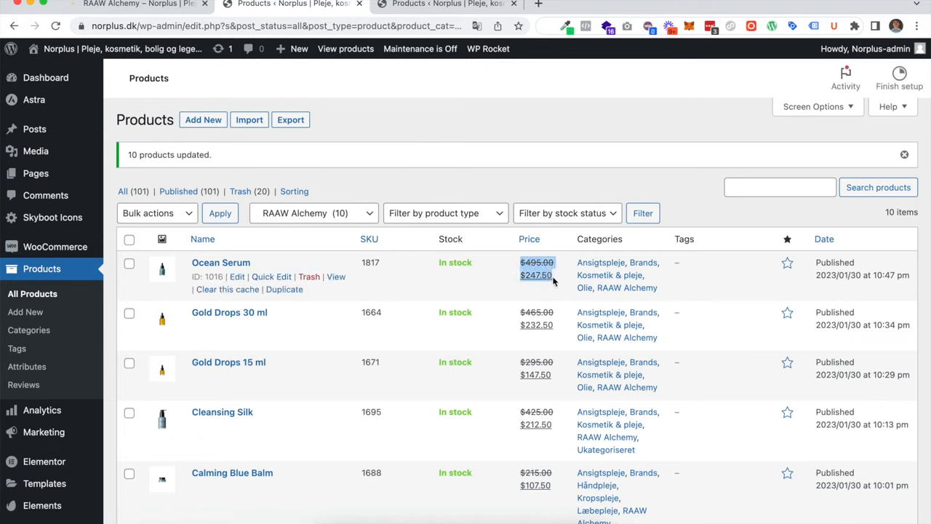
pyautogui.click(127, 10)
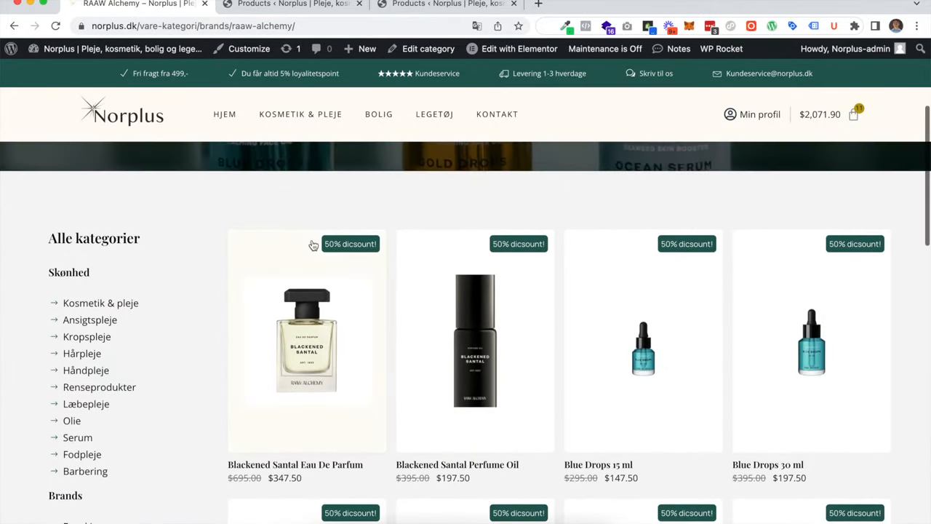
# Step: Scroll the storefront RAAW Alchemy page to check the '50% dicsount!' badges and halved prices
pyautogui.scroll(-3)
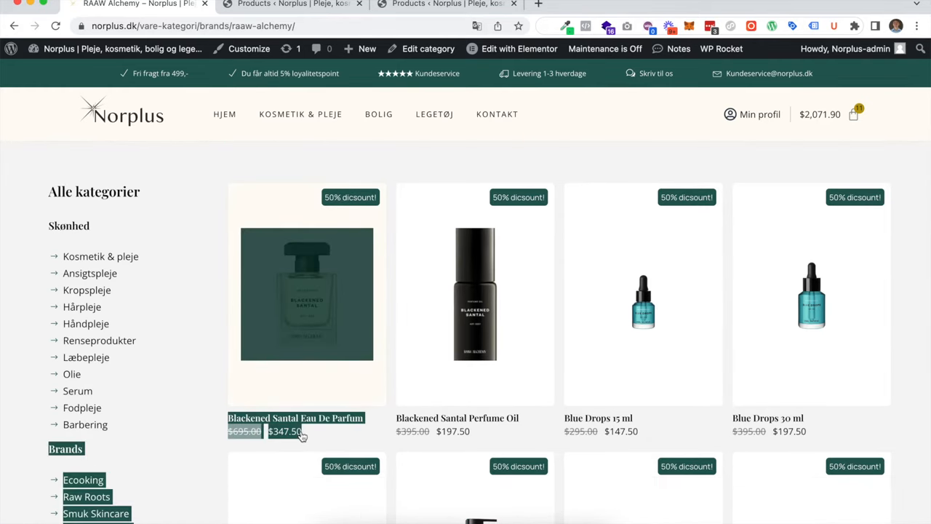
pyautogui.click(295, 418)
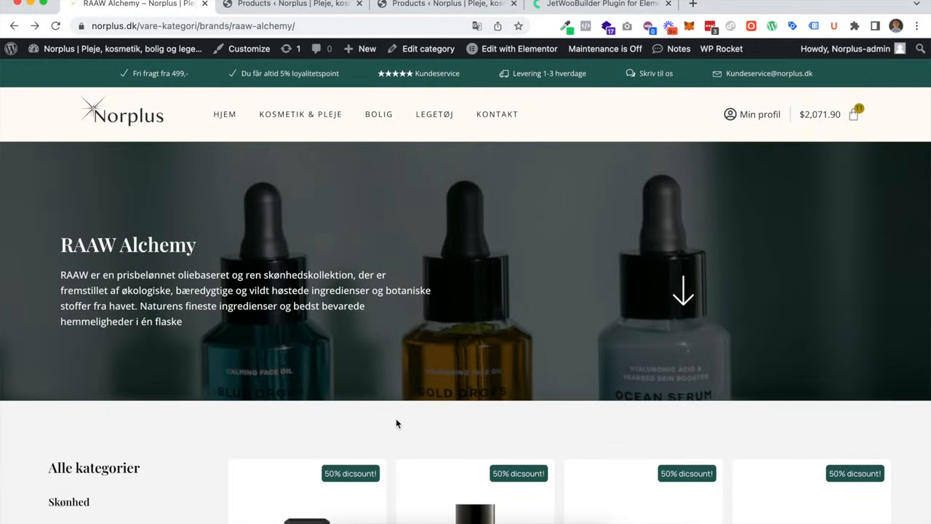
pyautogui.scroll(-3)
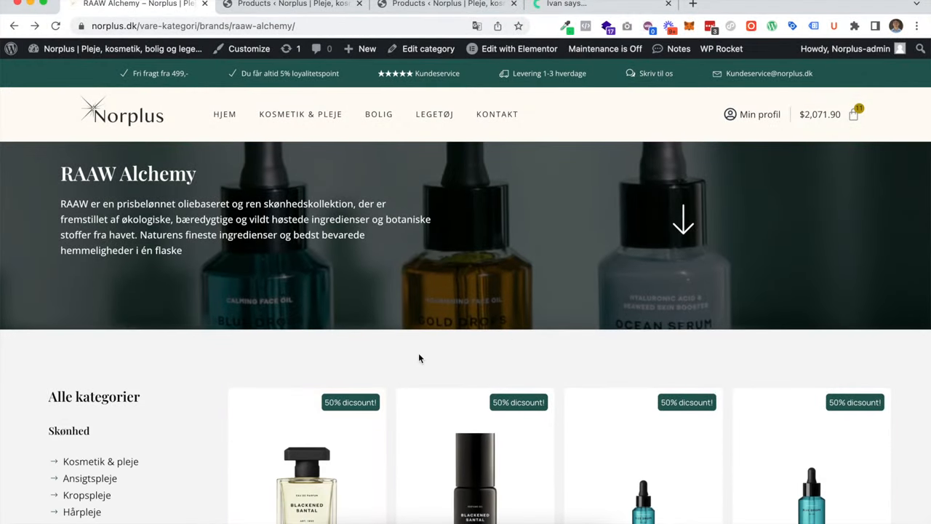
pyautogui.scroll(-3)
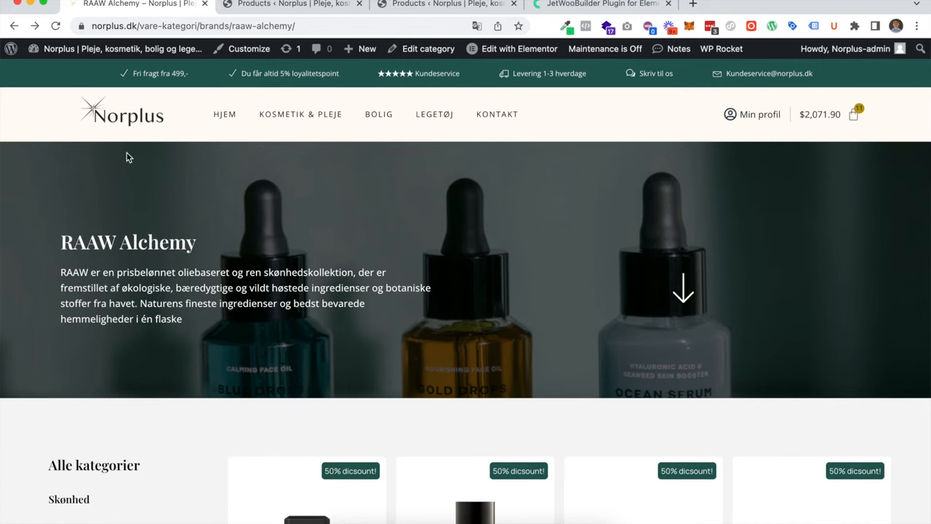
# Step: Return to the RAAW Alchemy products, bulk edit them, and set Sale to regular price decreased by
pyautogui.click(9, 49)
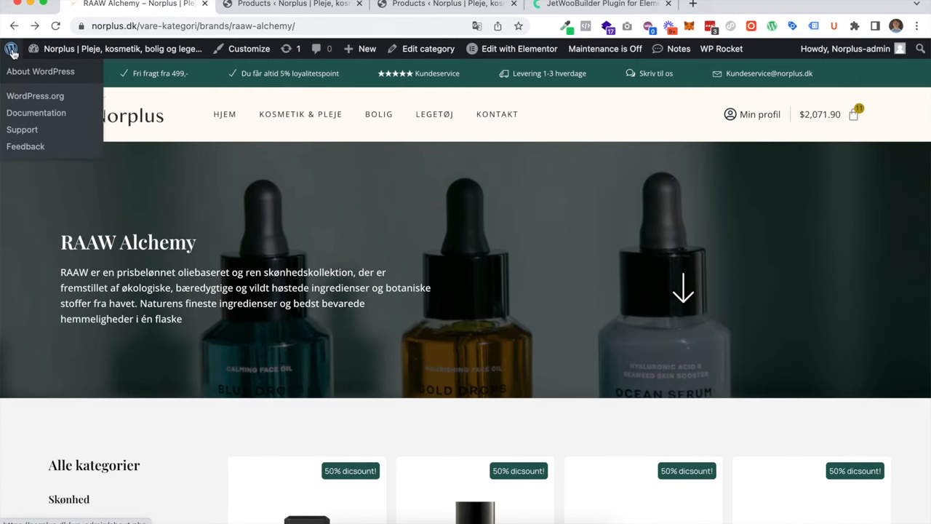
pyautogui.click(40, 72)
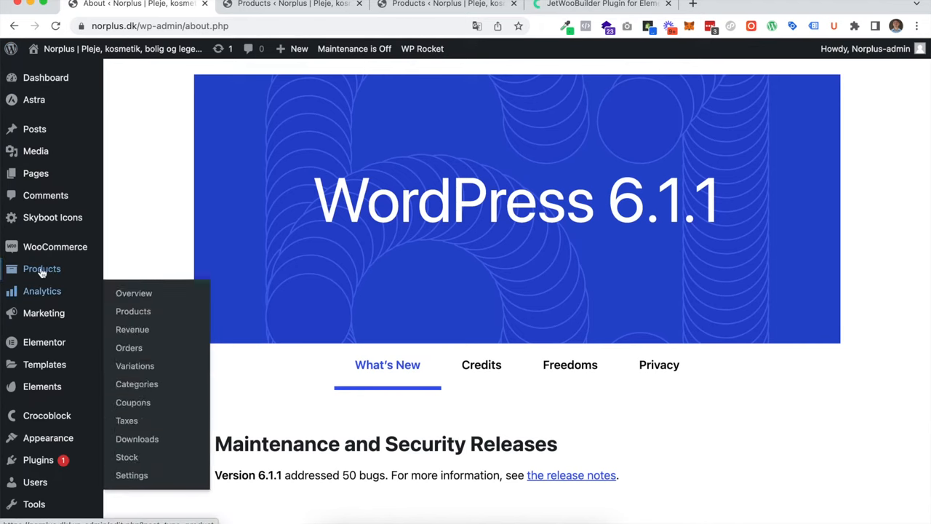
pyautogui.click(42, 268)
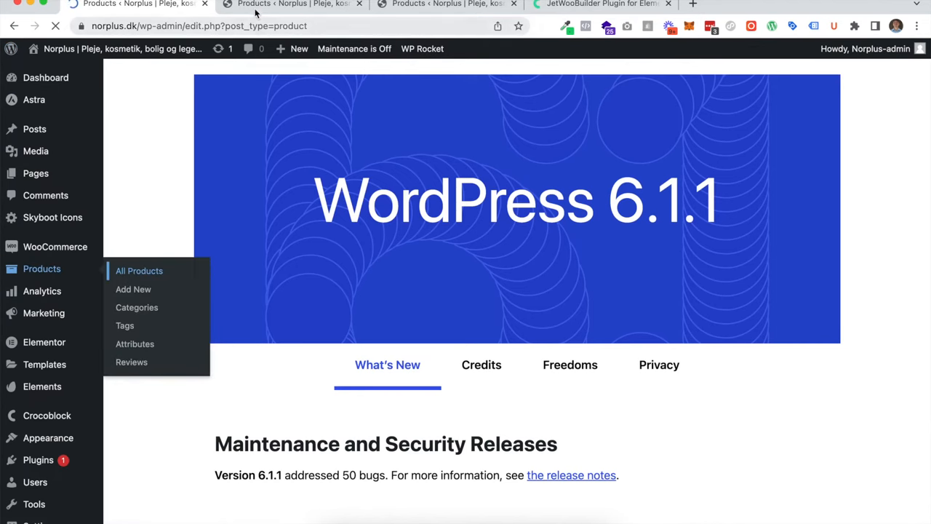
pyautogui.click(138, 271)
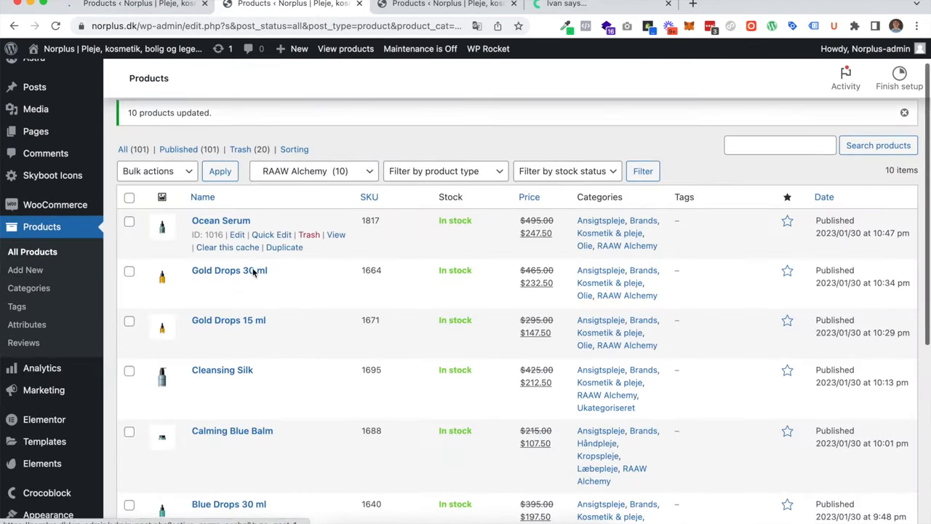
pyautogui.scroll(-3)
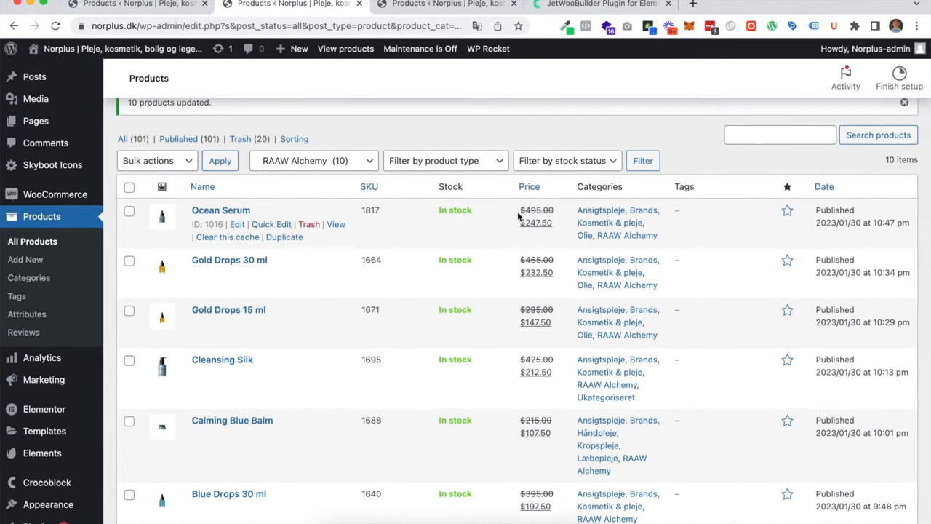
pyautogui.click(129, 186)
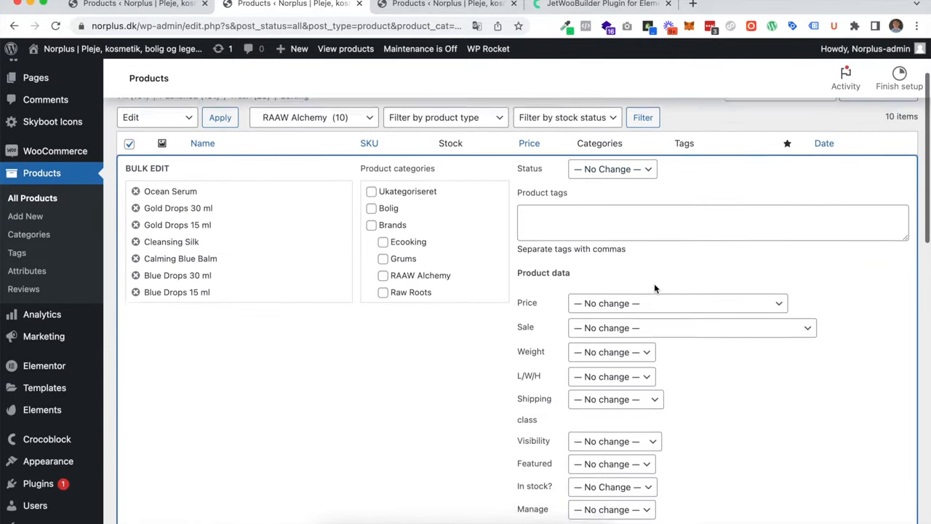
pyautogui.click(692, 327)
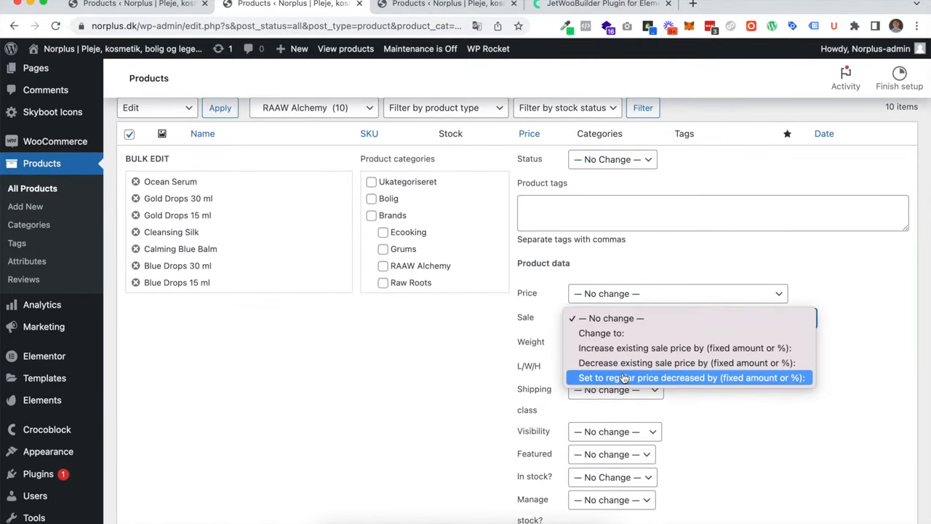
pyautogui.click(689, 377)
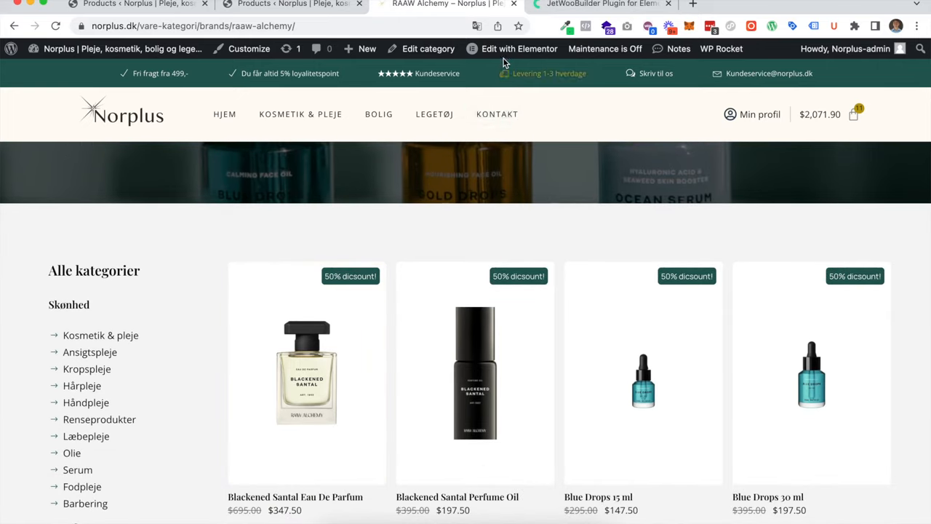
# Step: Open the 'Dynamisk kategori' Products Archive template in Elementor via the admin bar
pyautogui.click(518, 48)
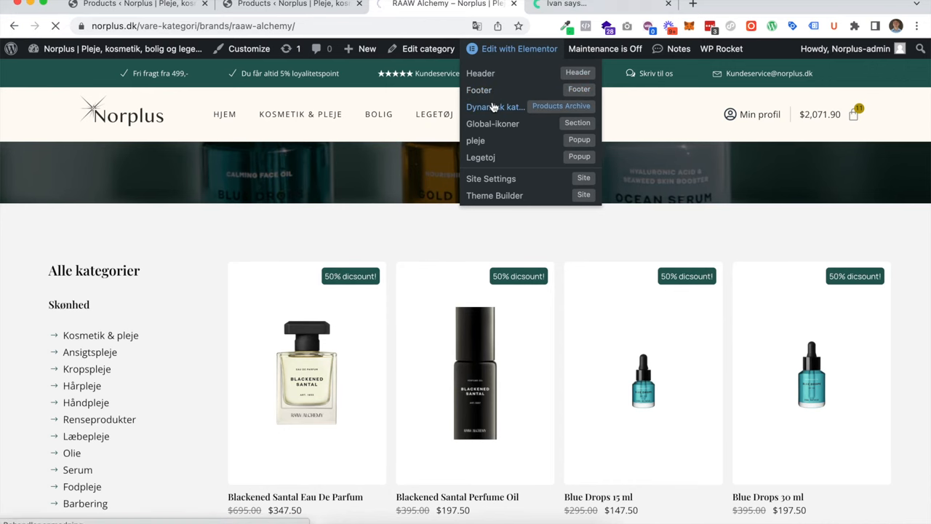
pyautogui.click(494, 106)
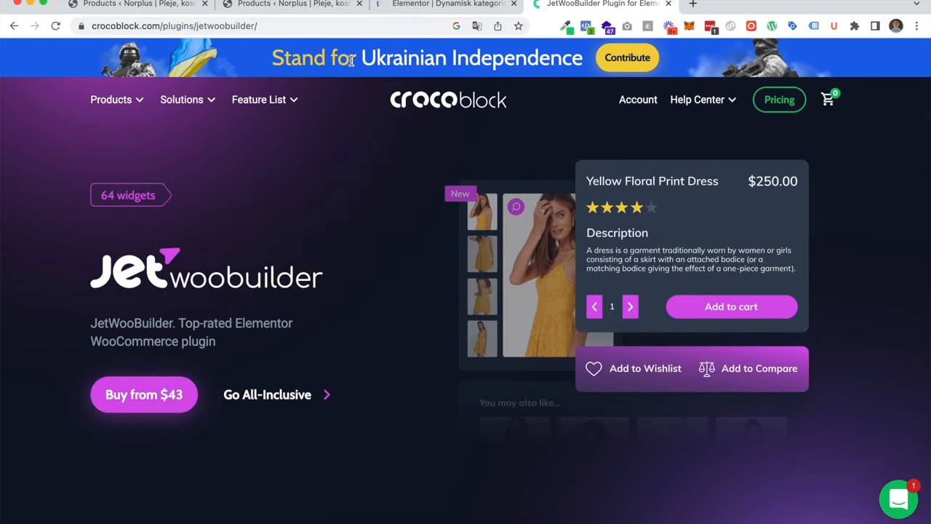
pyautogui.click(440, 5)
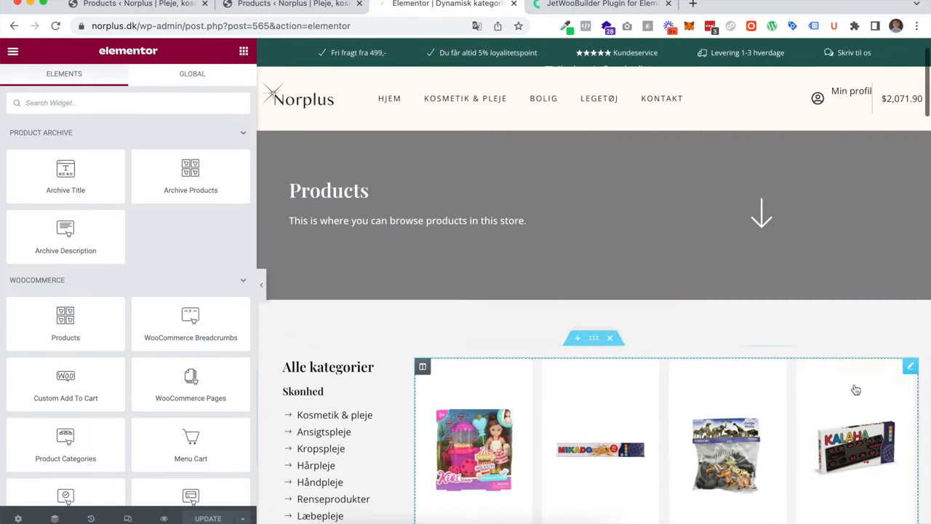
# Step: Select the misspelled 'dicsount!' in the Products Grid badge label '%percentage_sale% dicsount!'
pyautogui.click(910, 365)
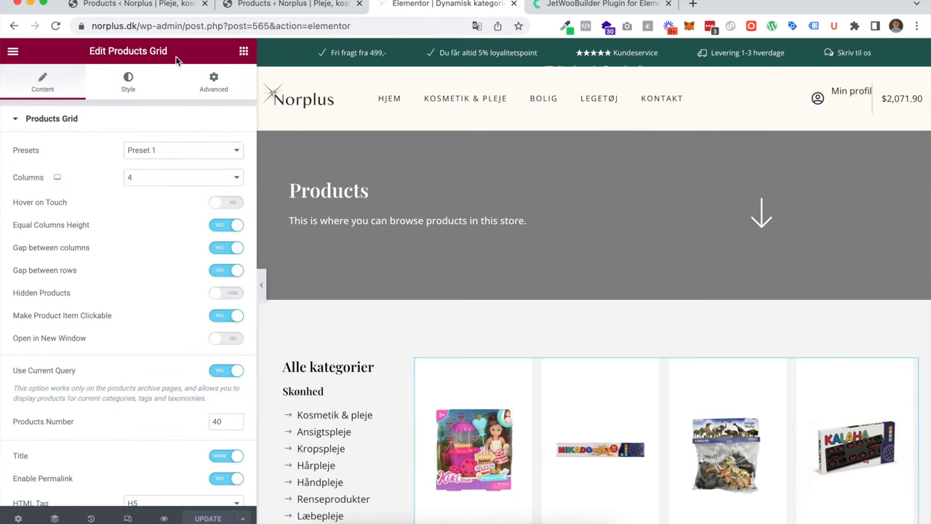
pyautogui.scroll(-3)
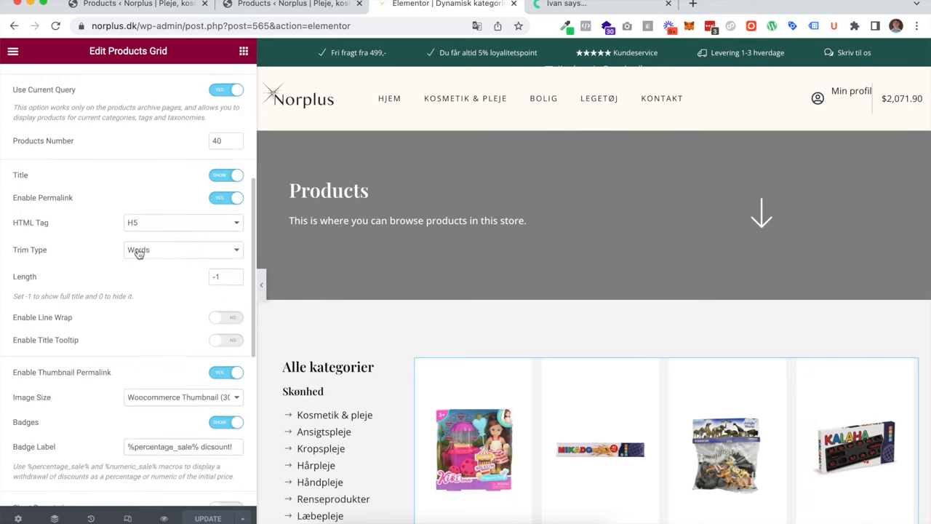
pyautogui.scroll(-3)
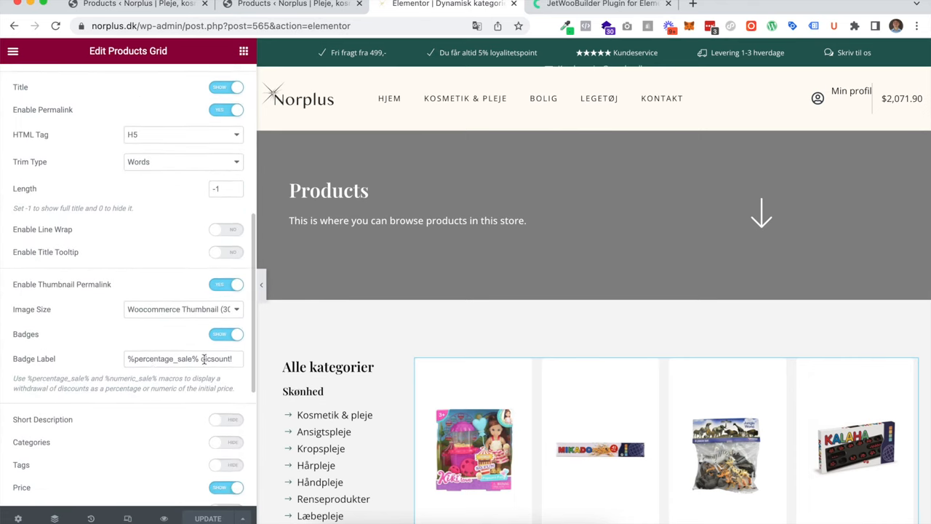
pyautogui.doubleClick(163, 359)
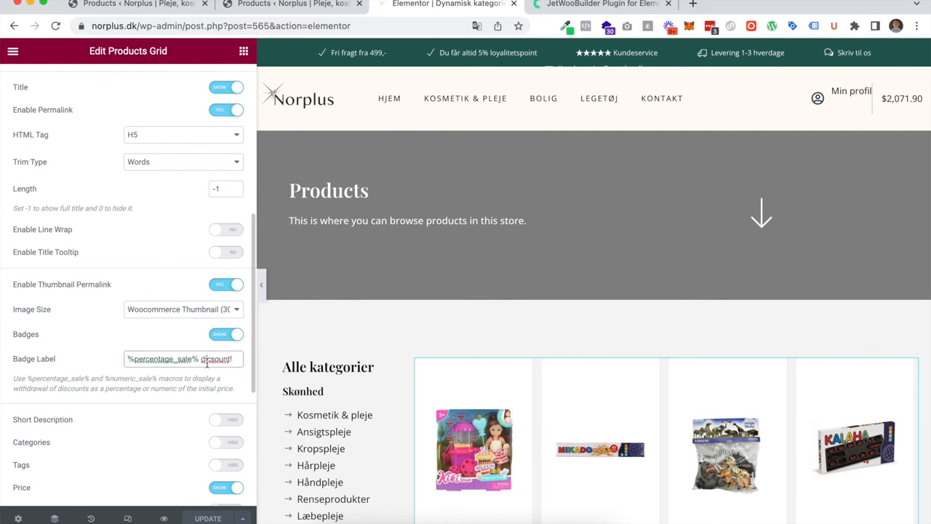
pyautogui.doubleClick(215, 359)
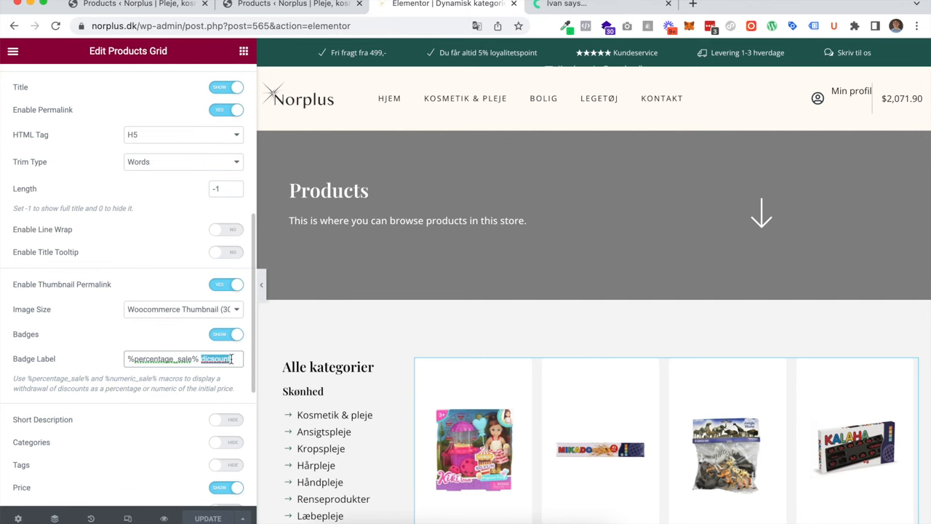